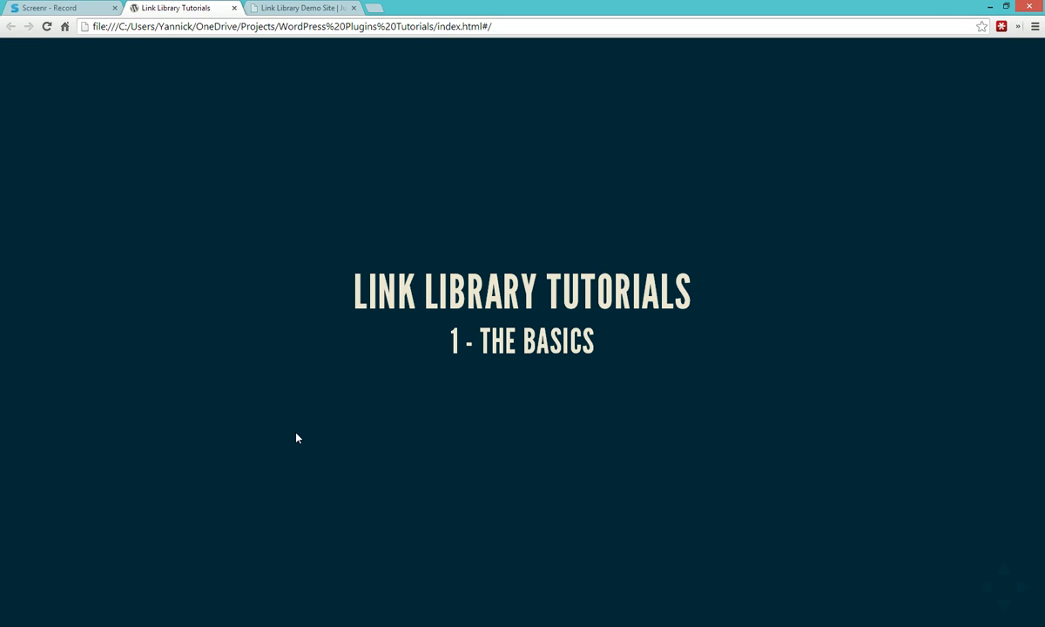
Step: Switch to the Link Library Demo Site tab showing the 'Hello World!' front page
left_click(303, 8)
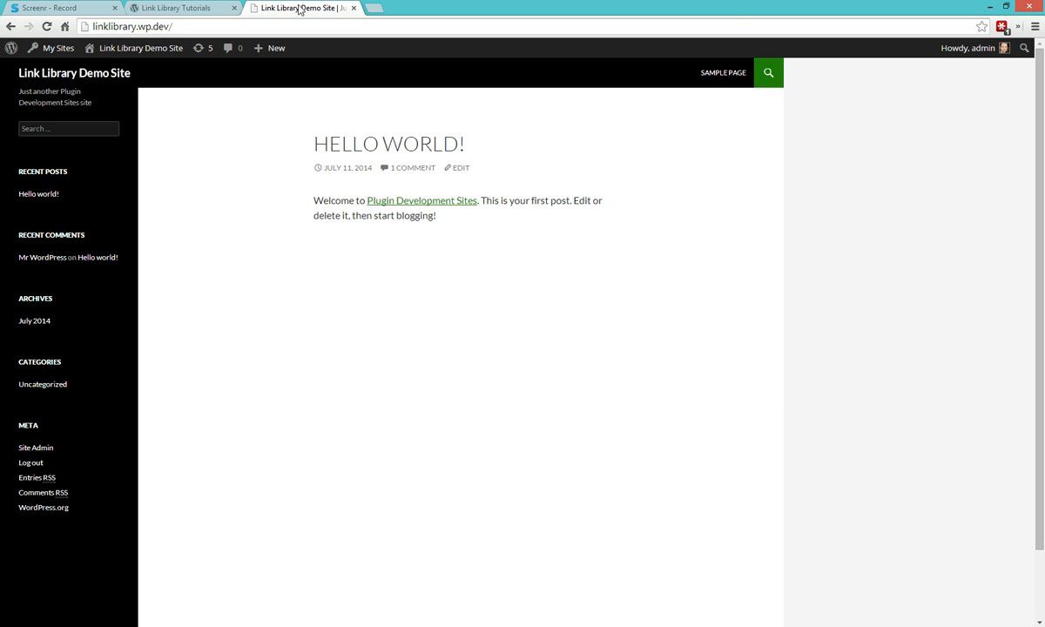
Step: Go to the admin Dashboard and view the installed Plugins list with Link Library active
left_click(139, 48)
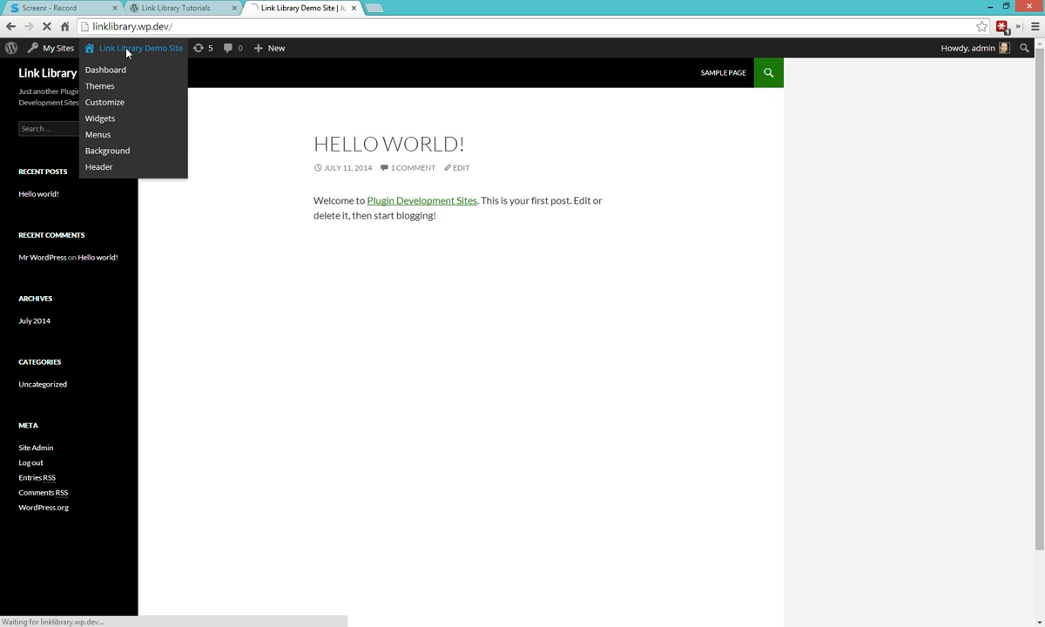
left_click(105, 70)
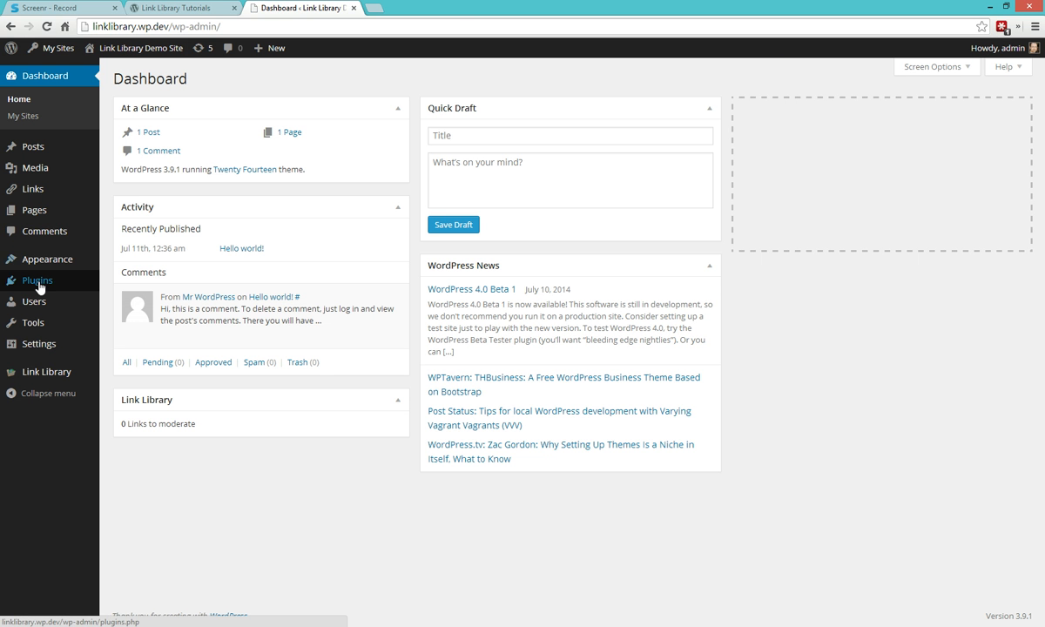
left_click(36, 279)
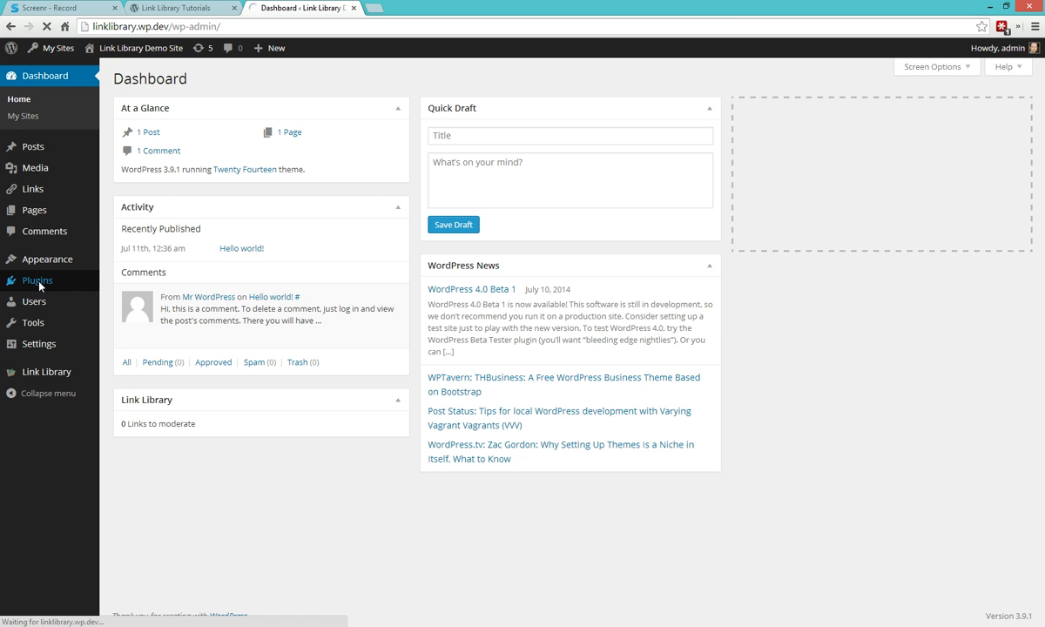
left_click(37, 280)
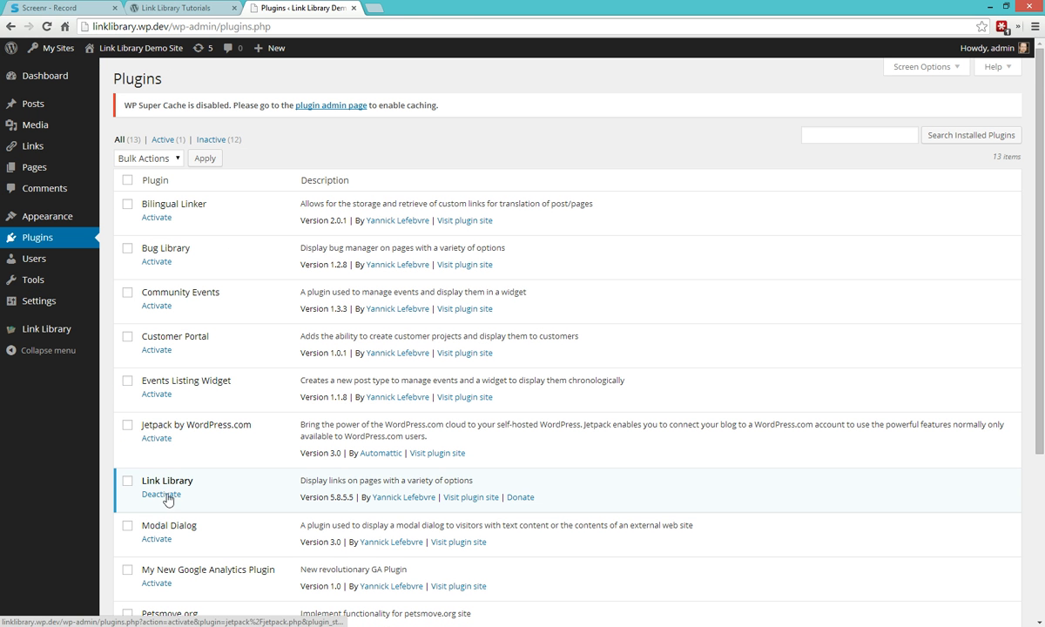
mouse_move(353, 495)
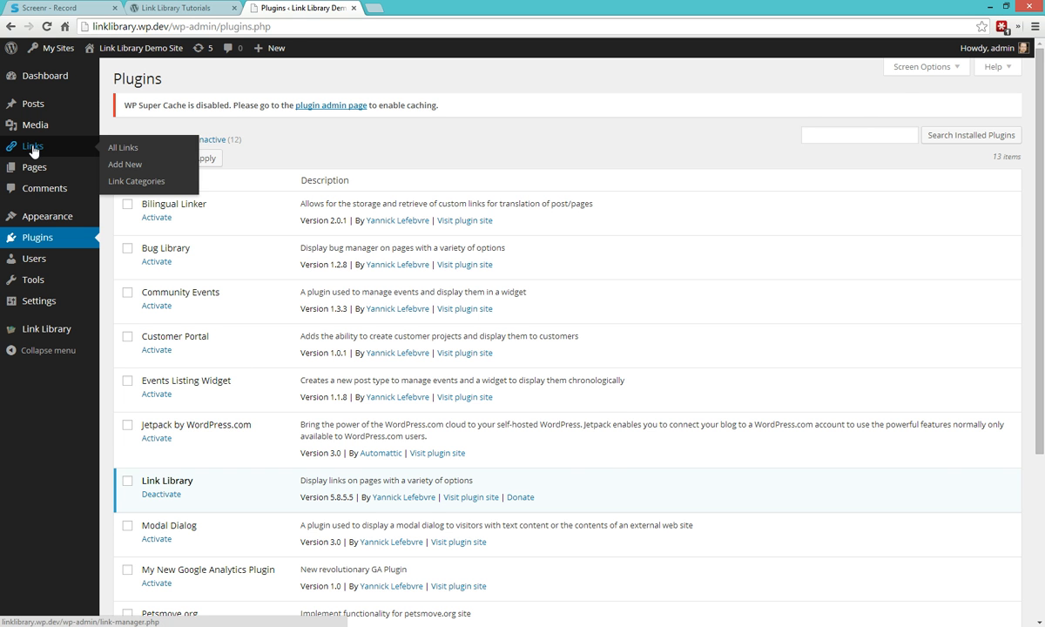
Step: Show All Links with the seven podcast links, their URLs and categories
left_click(122, 147)
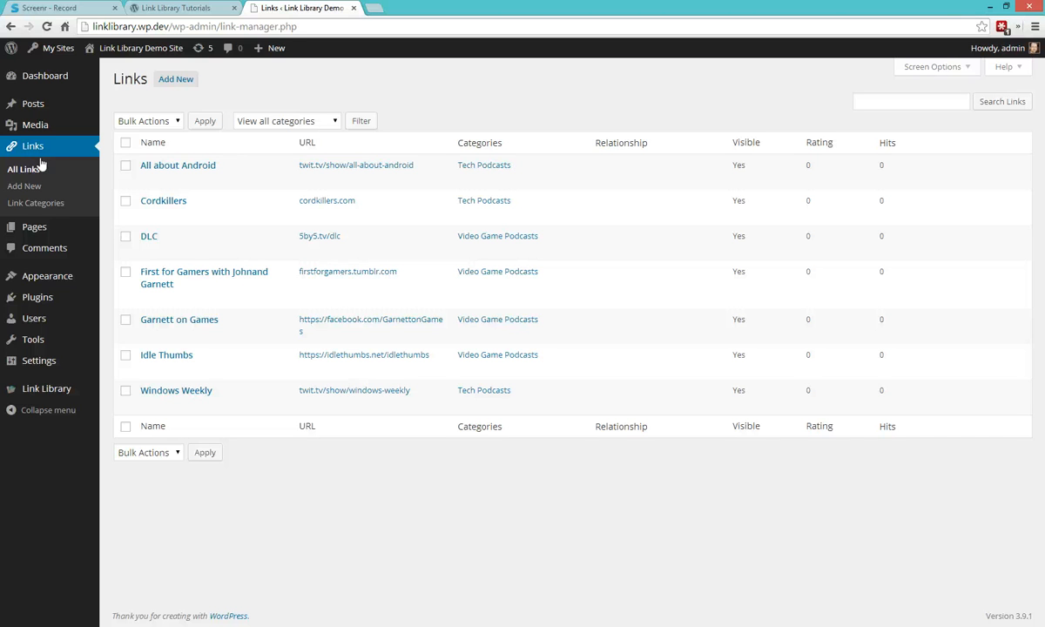
mouse_move(35, 203)
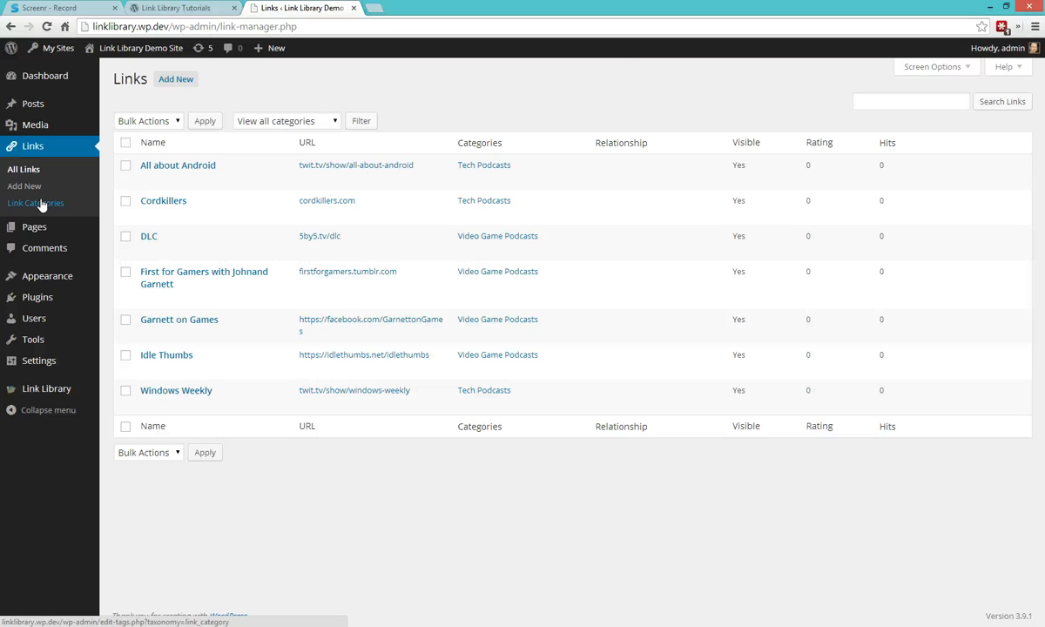
Step: Show the Link Categories: Tech Podcasts (3 links) and Video Game Podcasts (4 links)
left_click(35, 203)
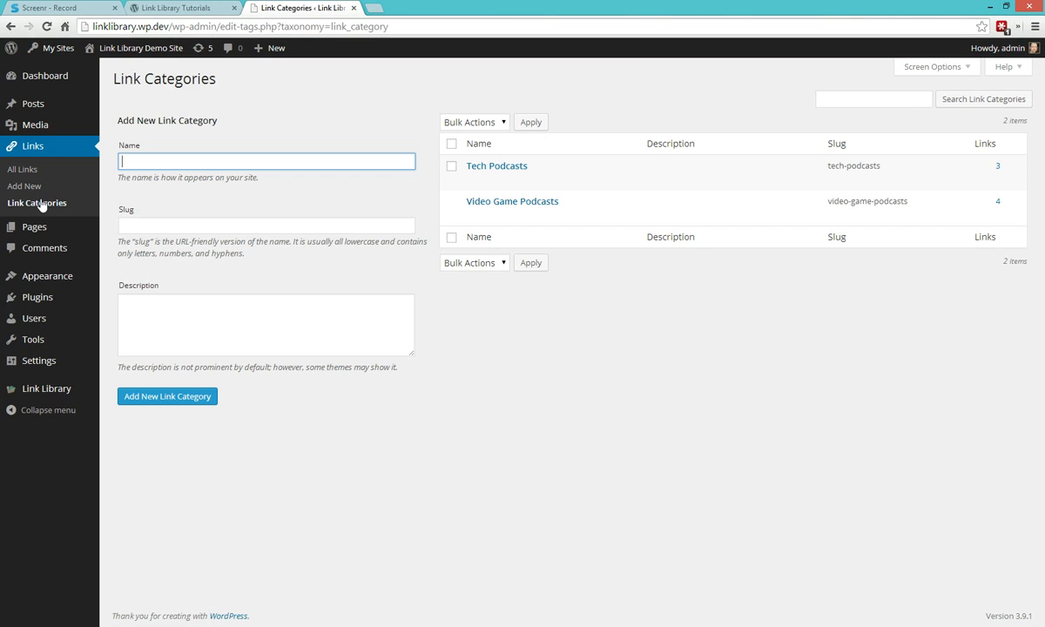
mouse_move(512, 202)
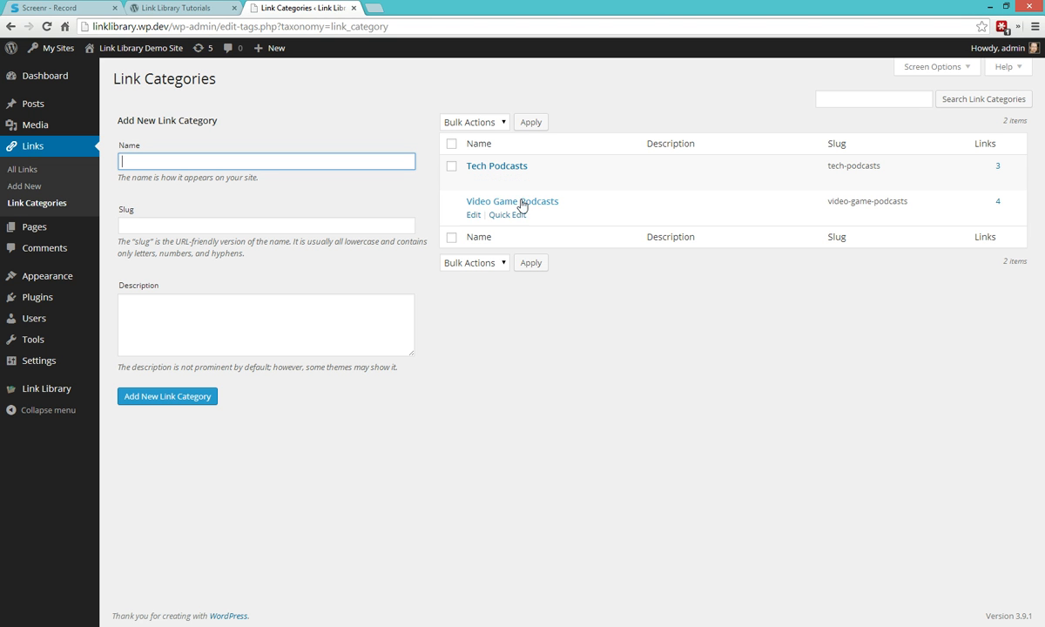
mouse_move(489, 239)
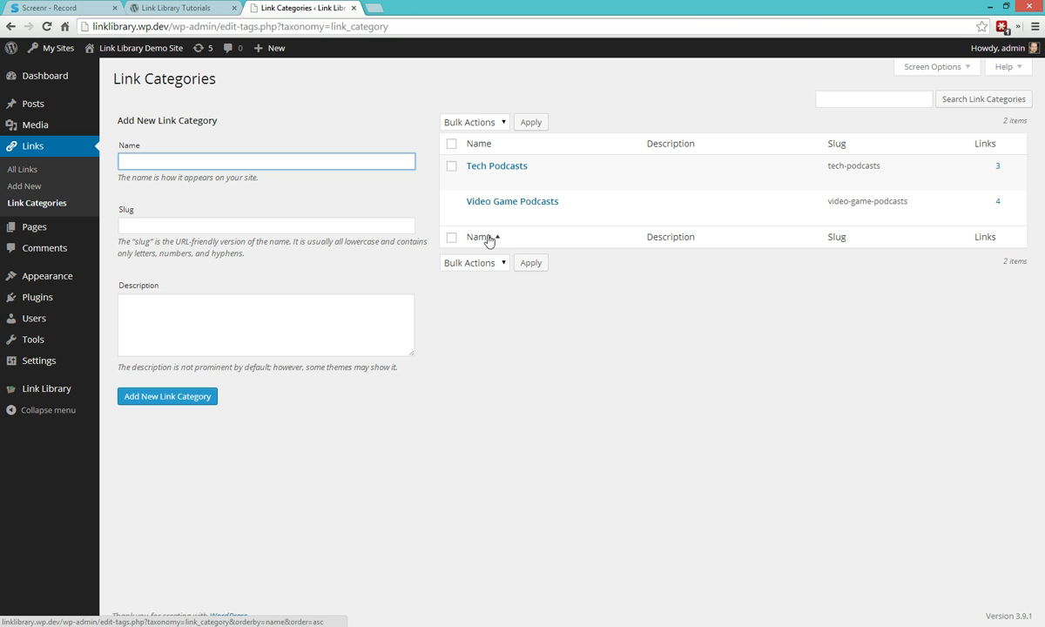
mouse_move(21, 169)
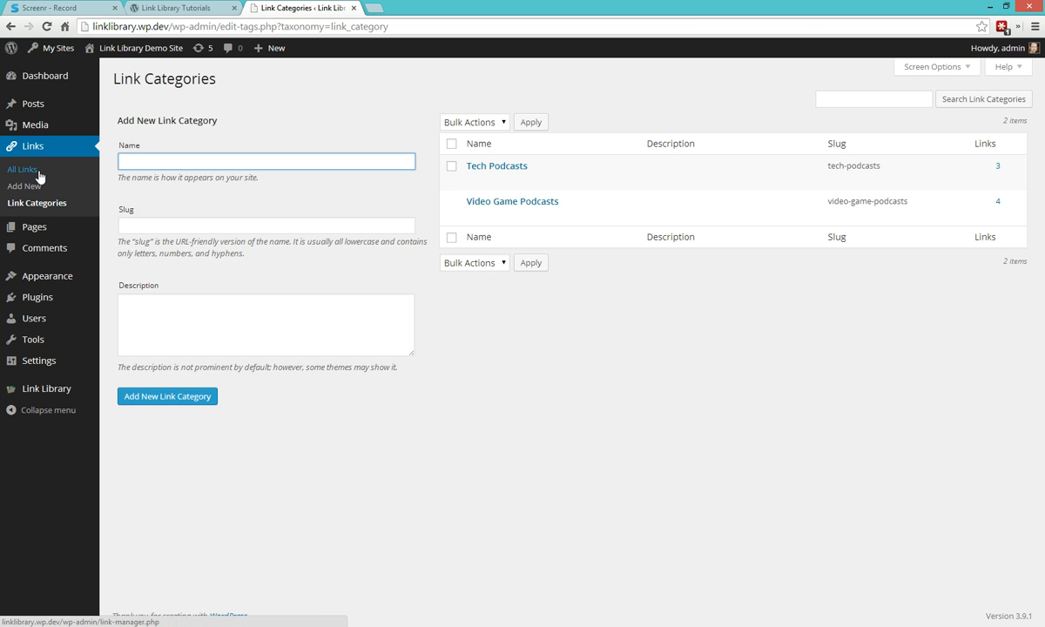
Step: Go back to the All Links list of seven podcast links
left_click(22, 169)
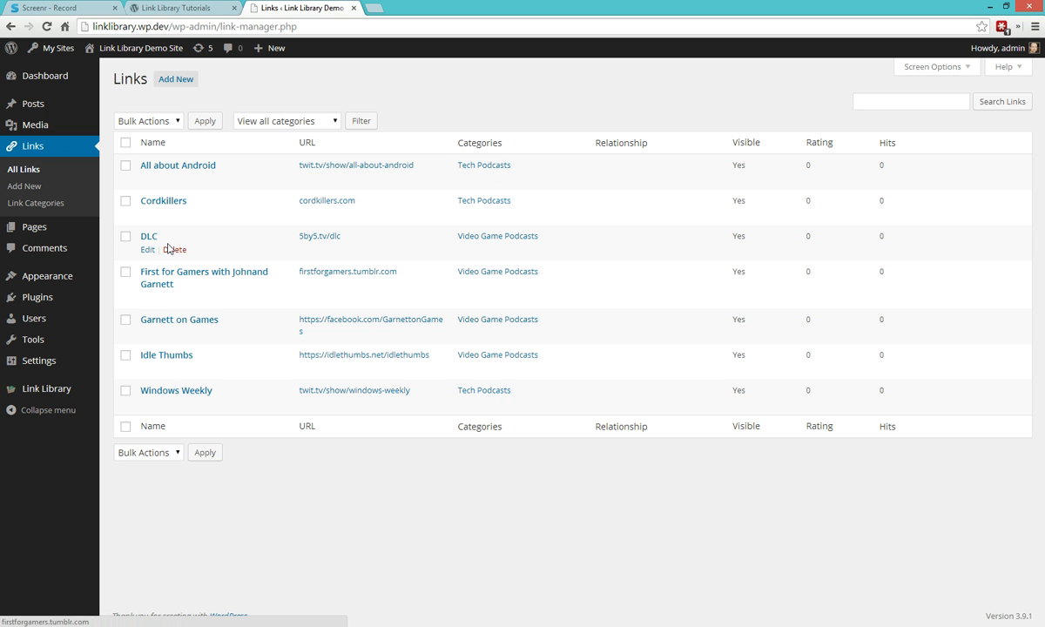
mouse_move(147, 179)
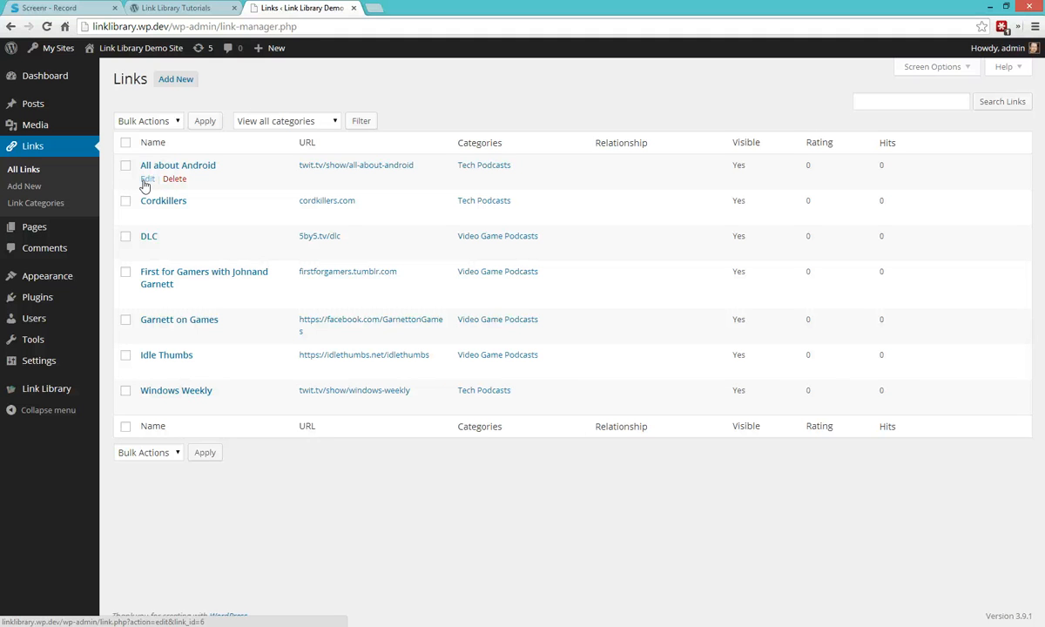
mouse_move(87, 191)
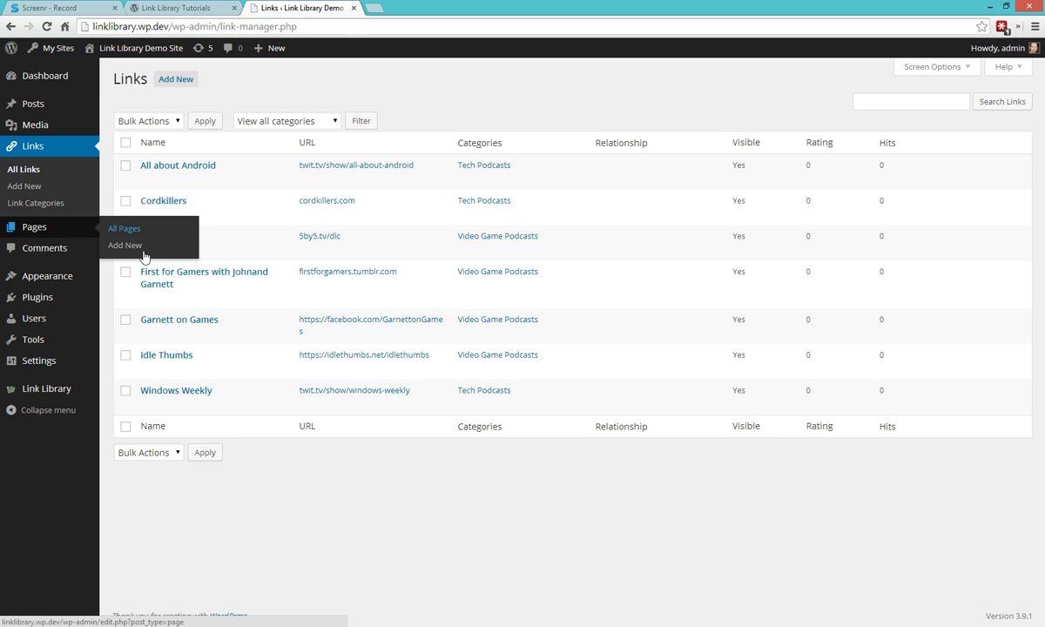
Step: Create and publish a page titled 'Useful Links' containing the [link-library] shortcode
left_click(124, 245)
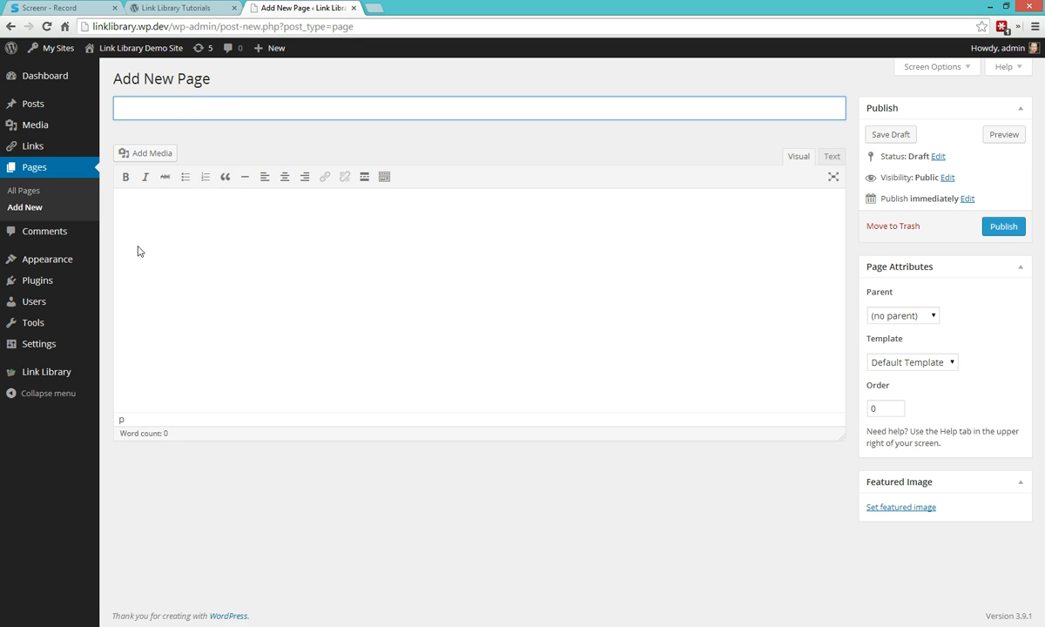
type("Useful Links")
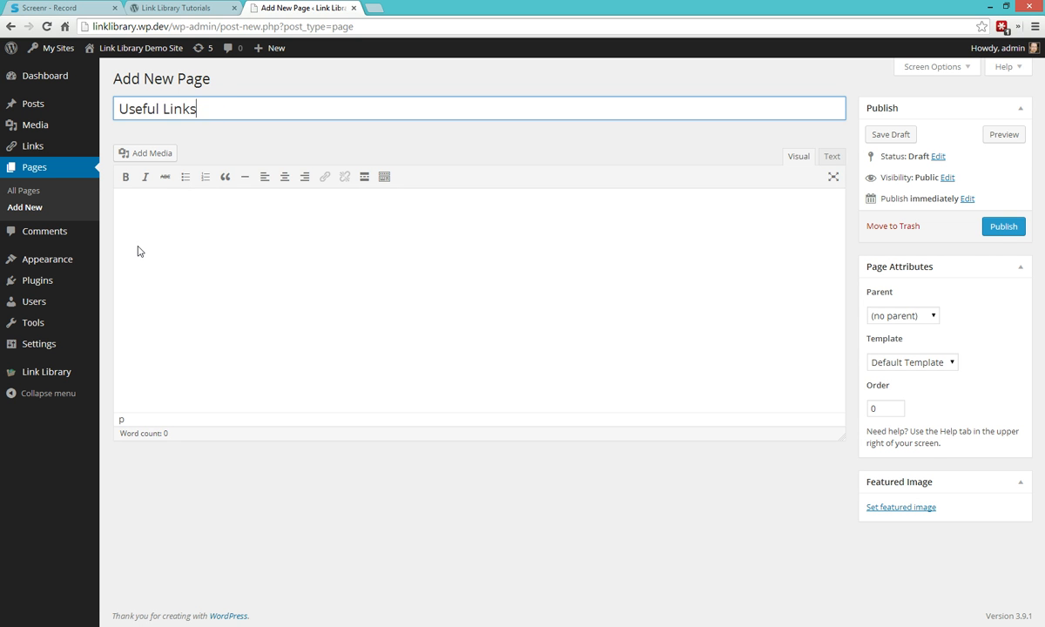
left_click(890, 134)
type("[")
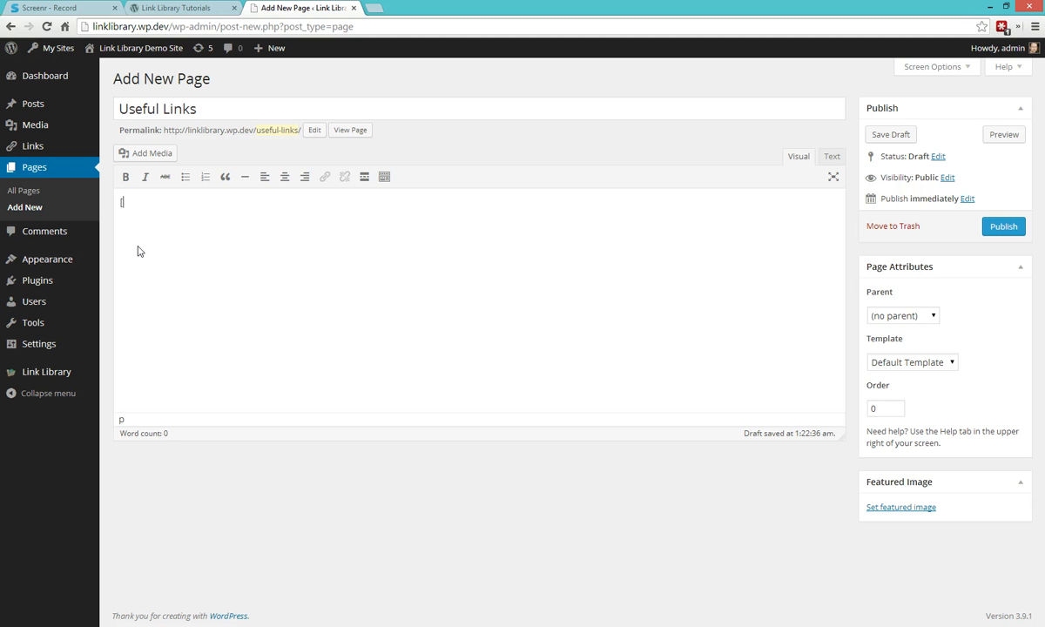
type("link-")
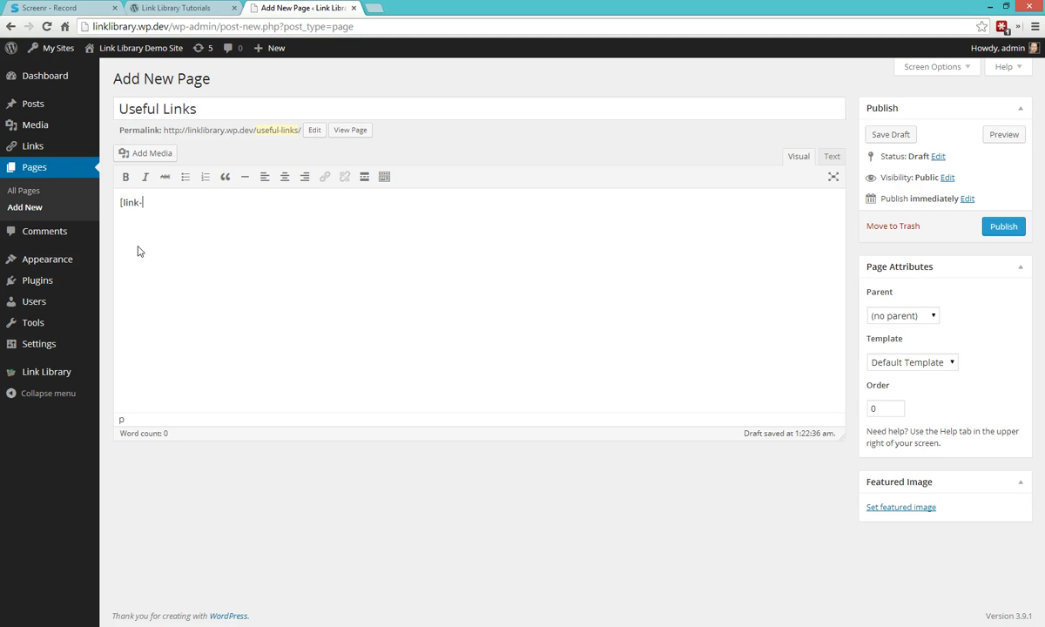
type("library")
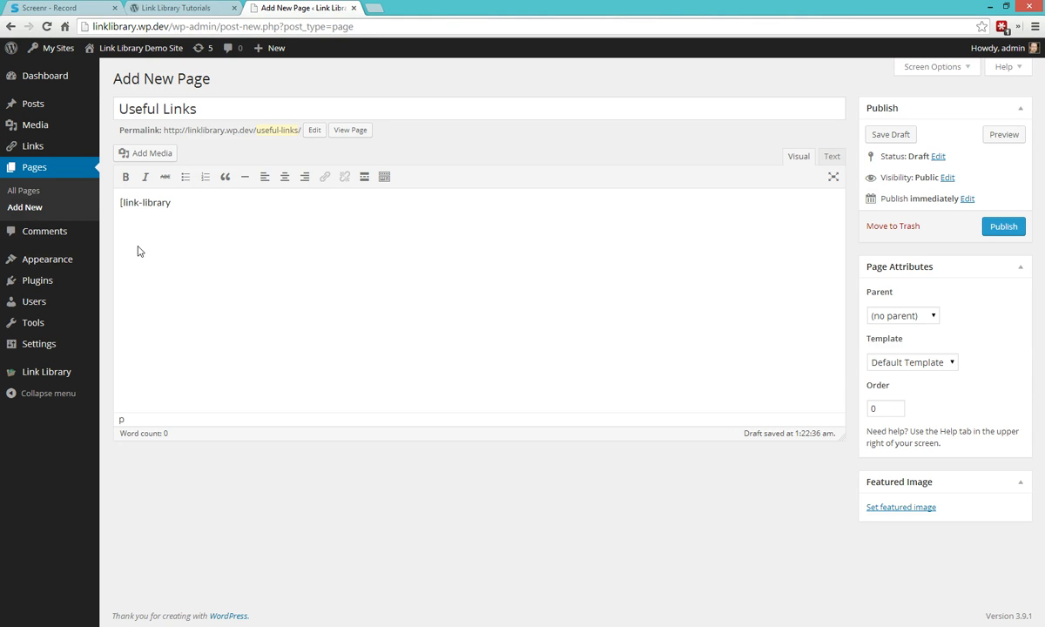
type("]")
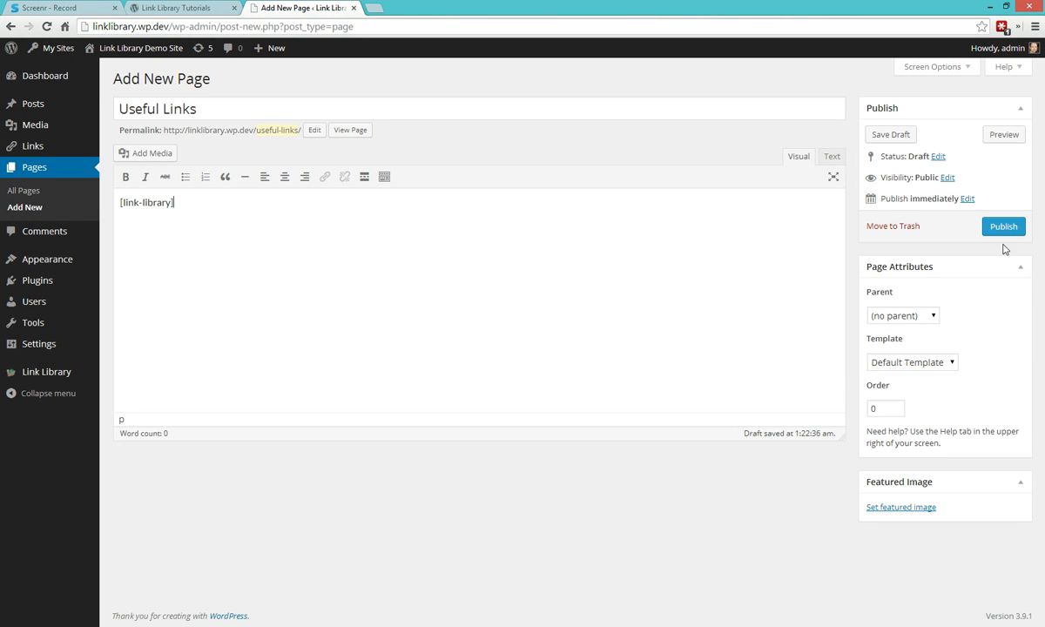
left_click(1003, 226)
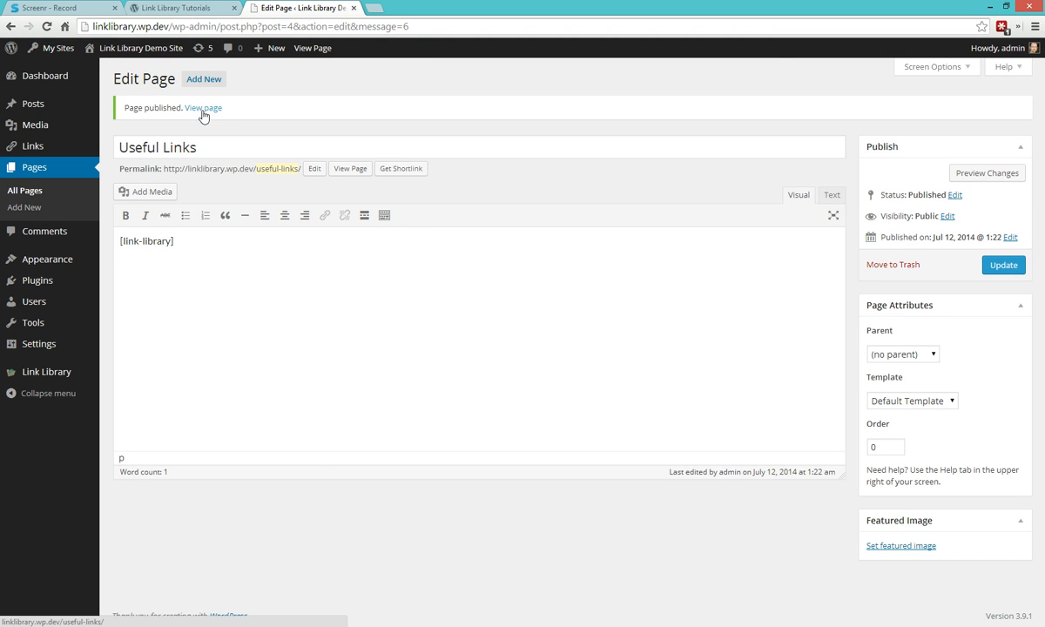
Step: View the published Useful Links page listing Tech Podcasts and Video Game Podcasts links
left_click(202, 107)
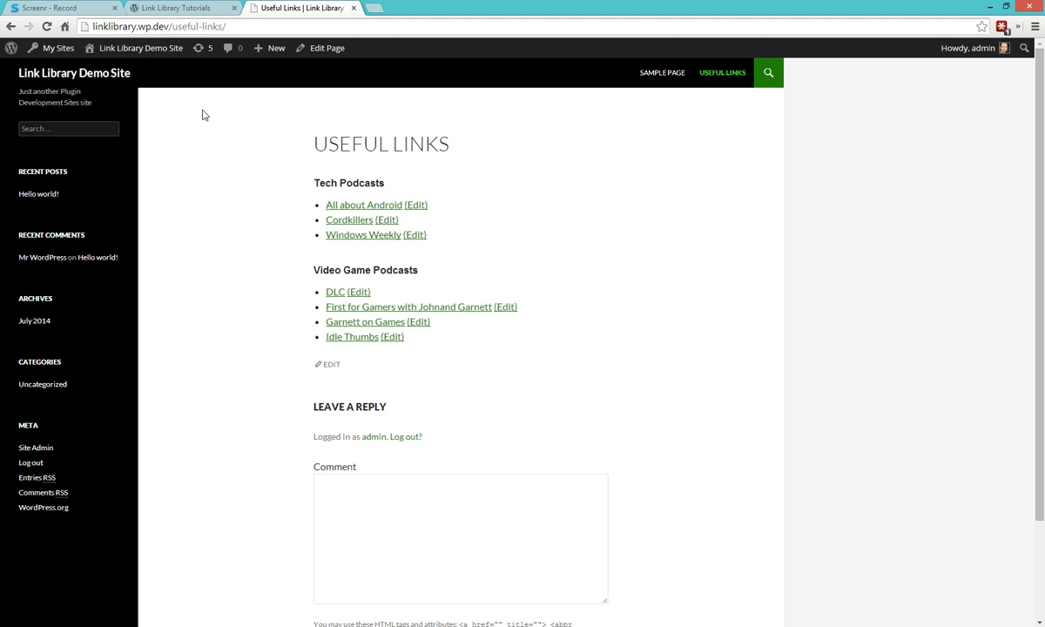
mouse_move(381, 179)
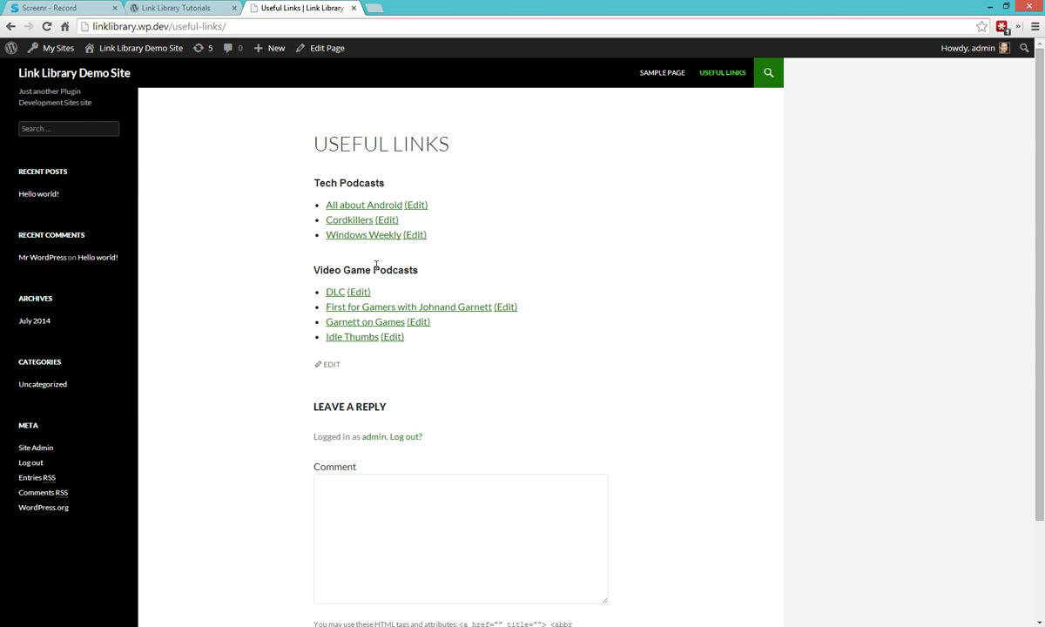
mouse_move(367, 228)
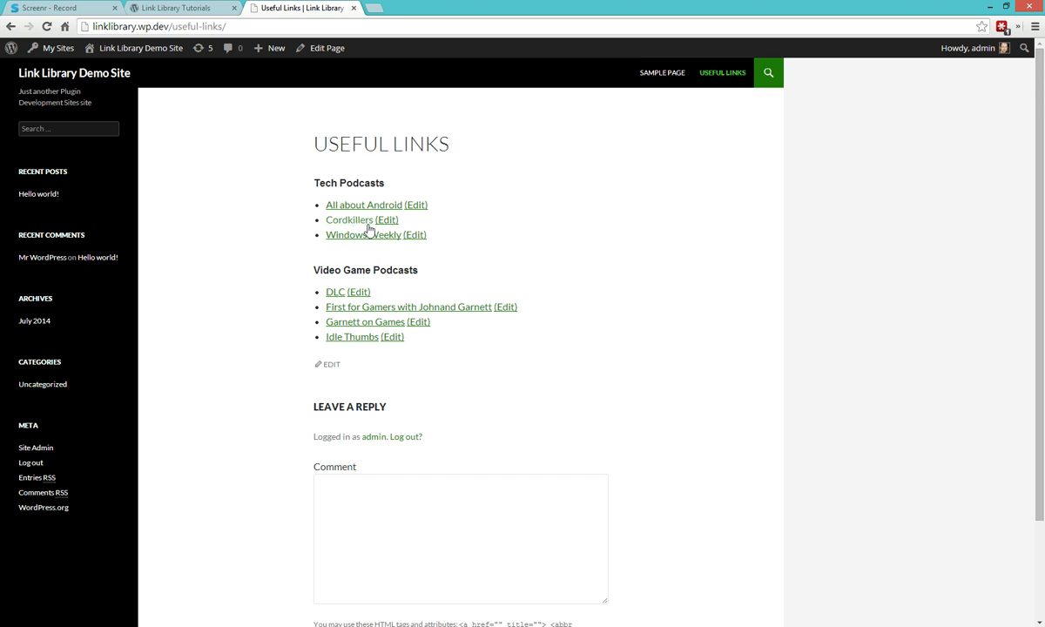
mouse_move(364, 235)
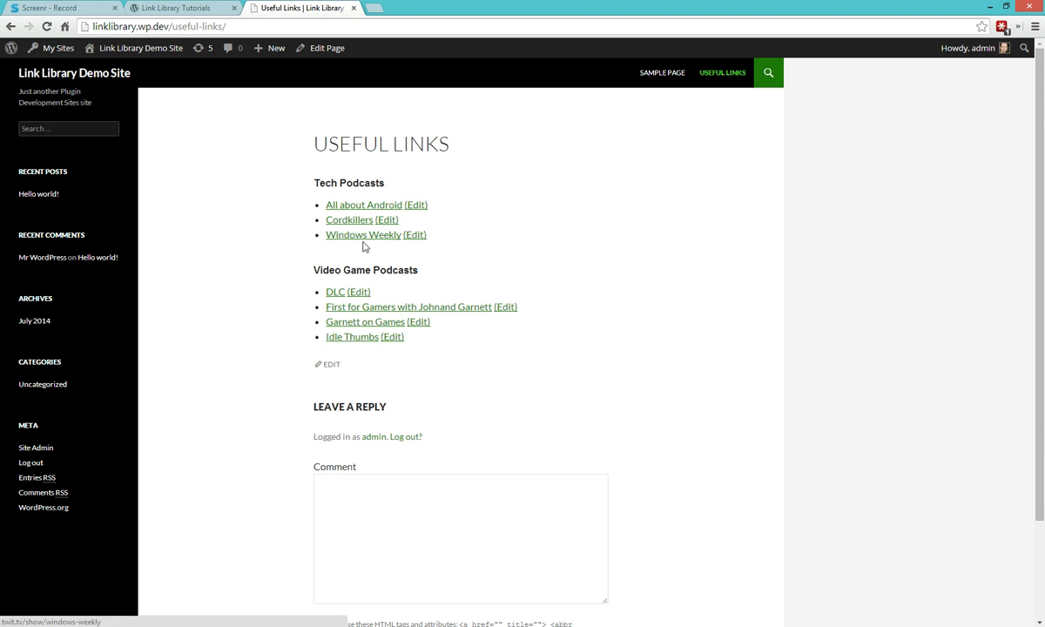
mouse_move(358, 234)
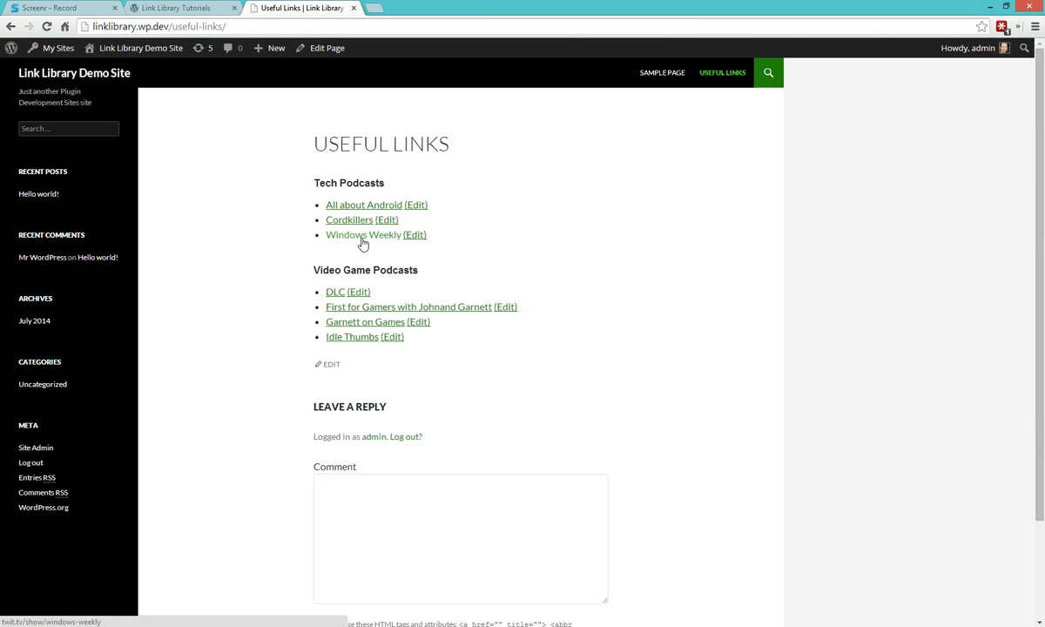
mouse_move(366, 242)
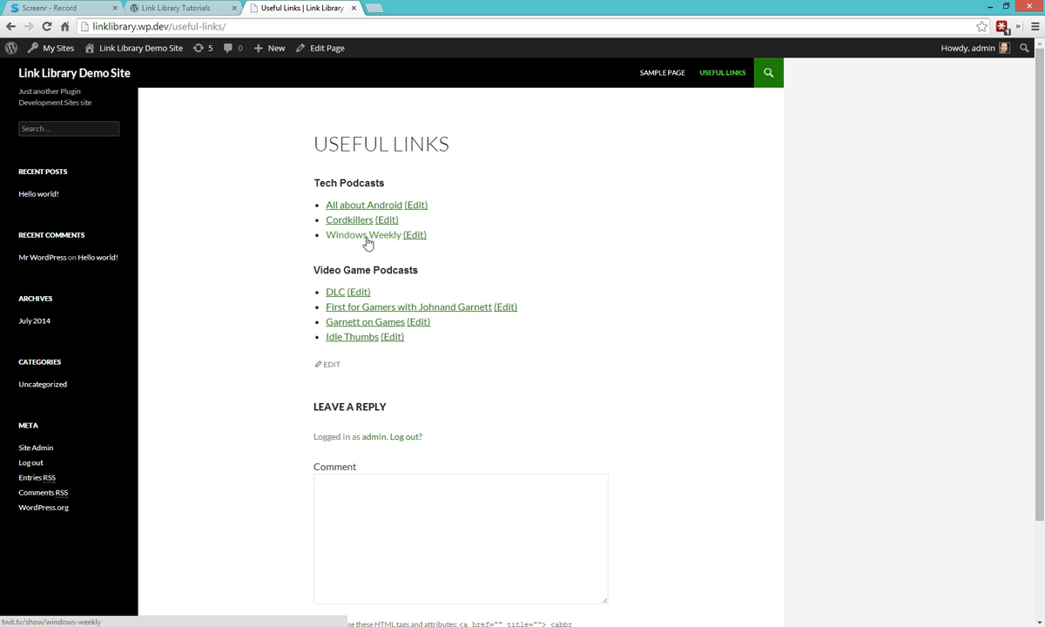
mouse_move(417, 205)
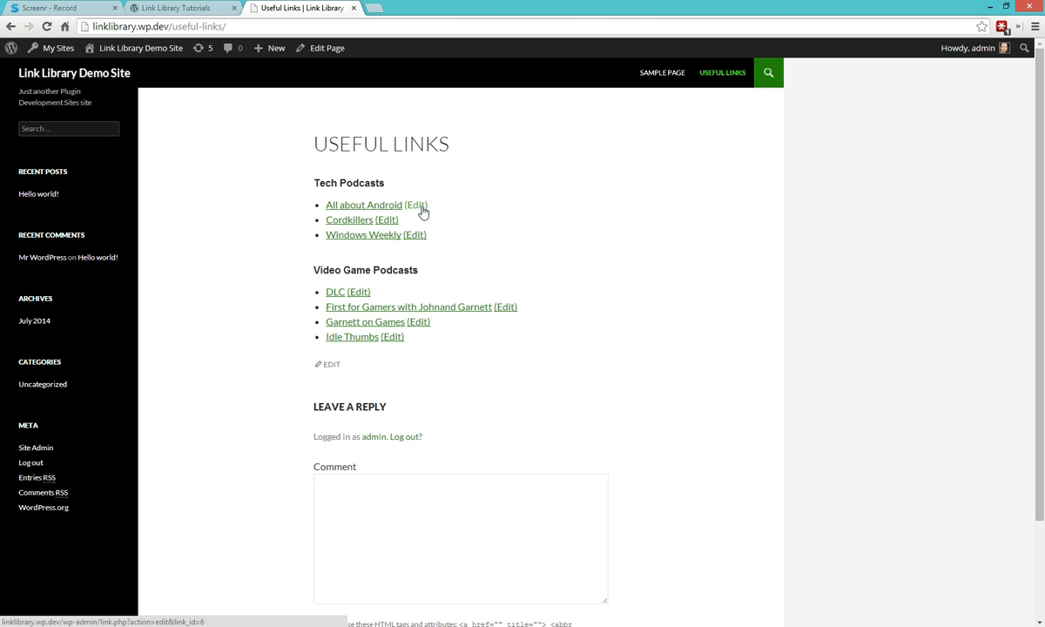
mouse_move(386, 219)
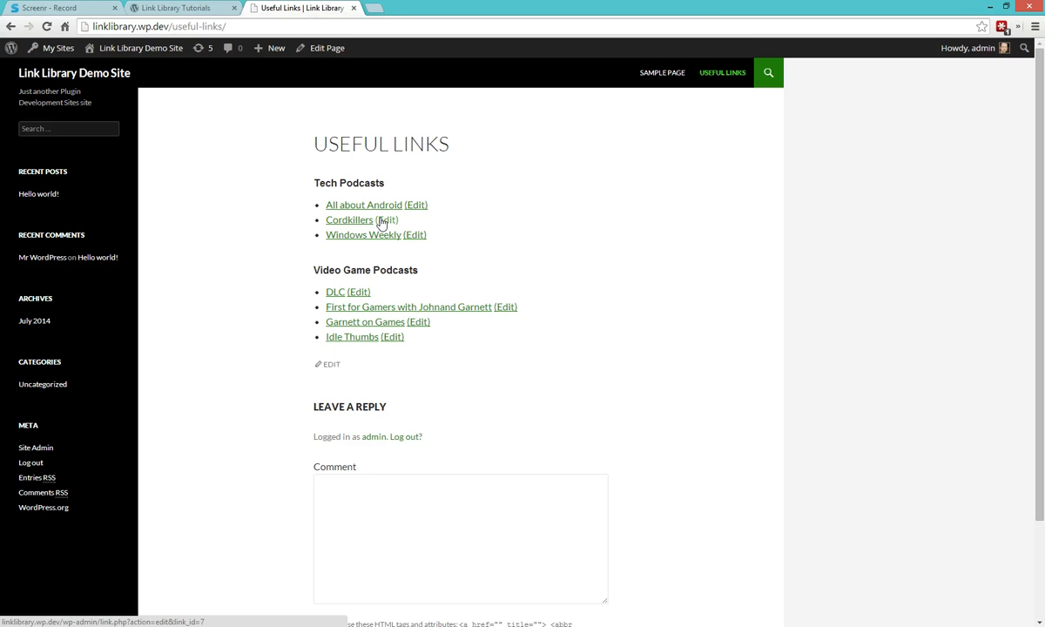
mouse_move(387, 234)
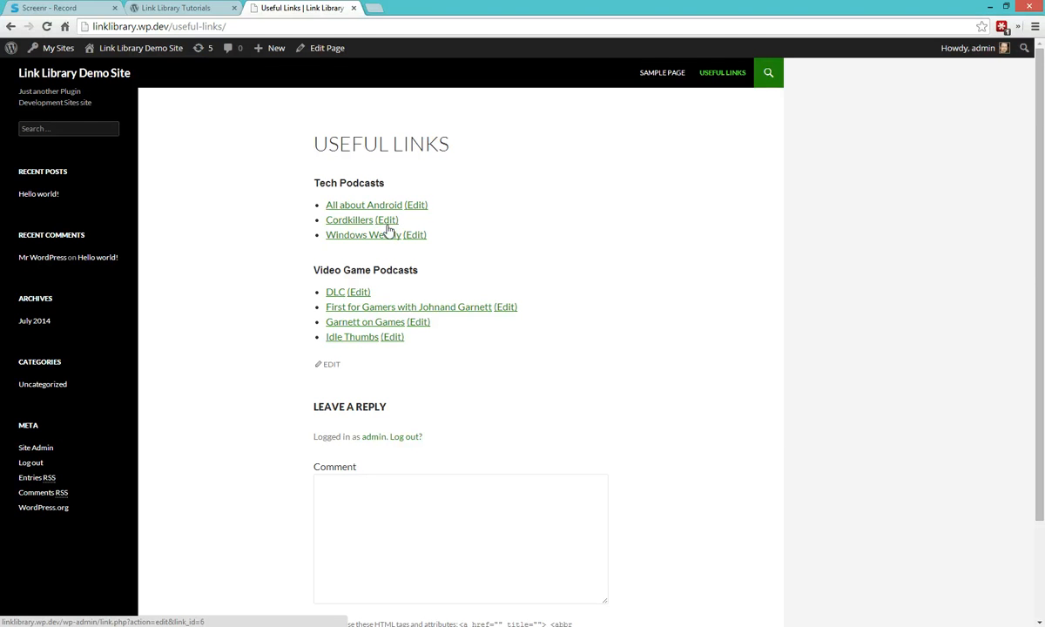
mouse_move(438, 337)
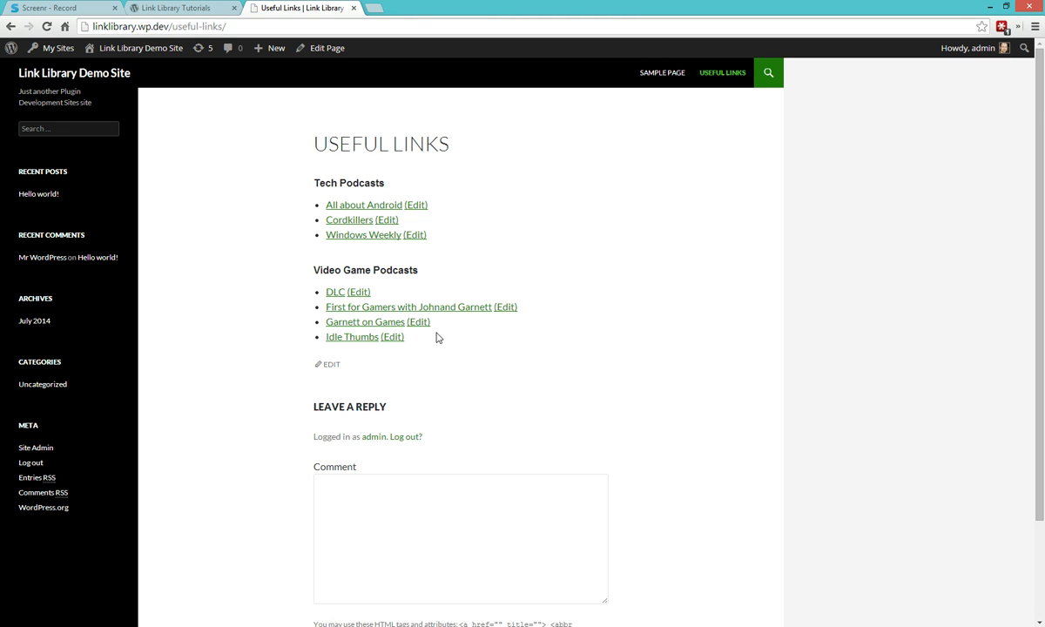
mouse_move(340, 286)
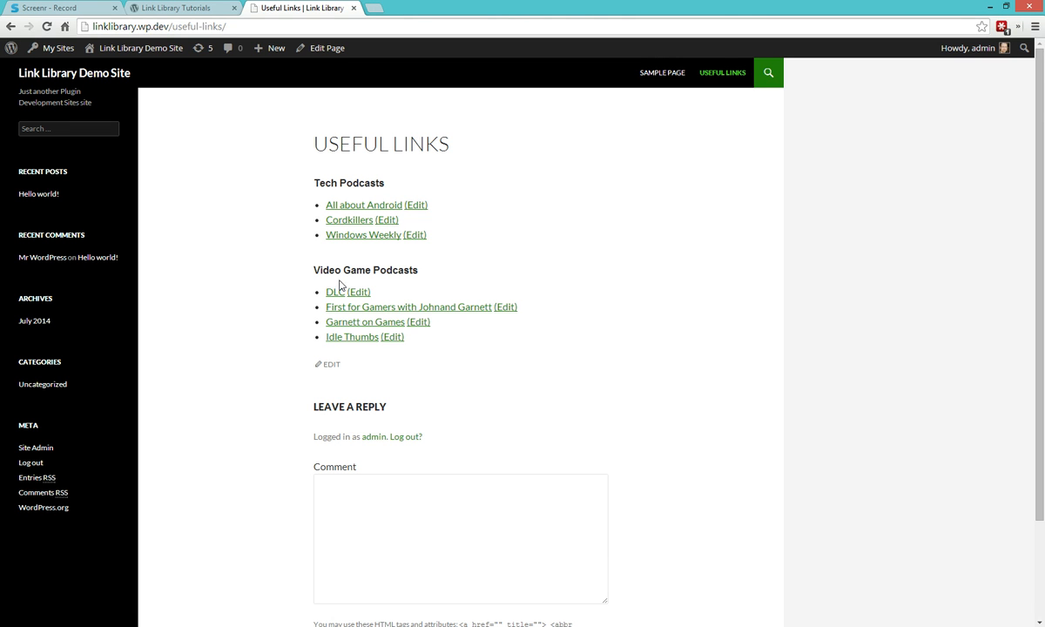
mouse_move(270, 200)
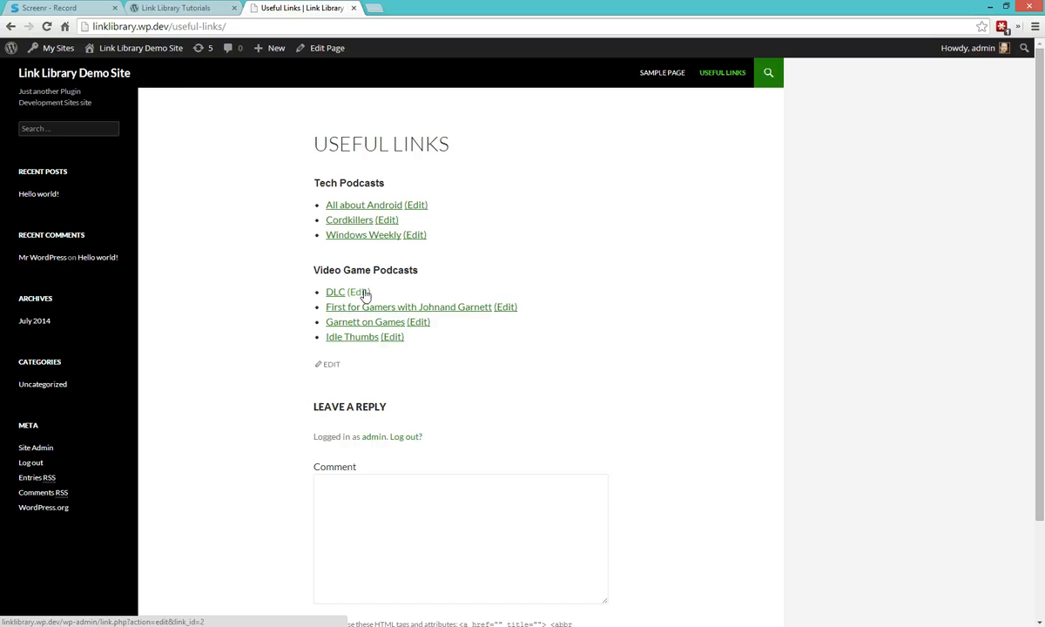
mouse_move(336, 291)
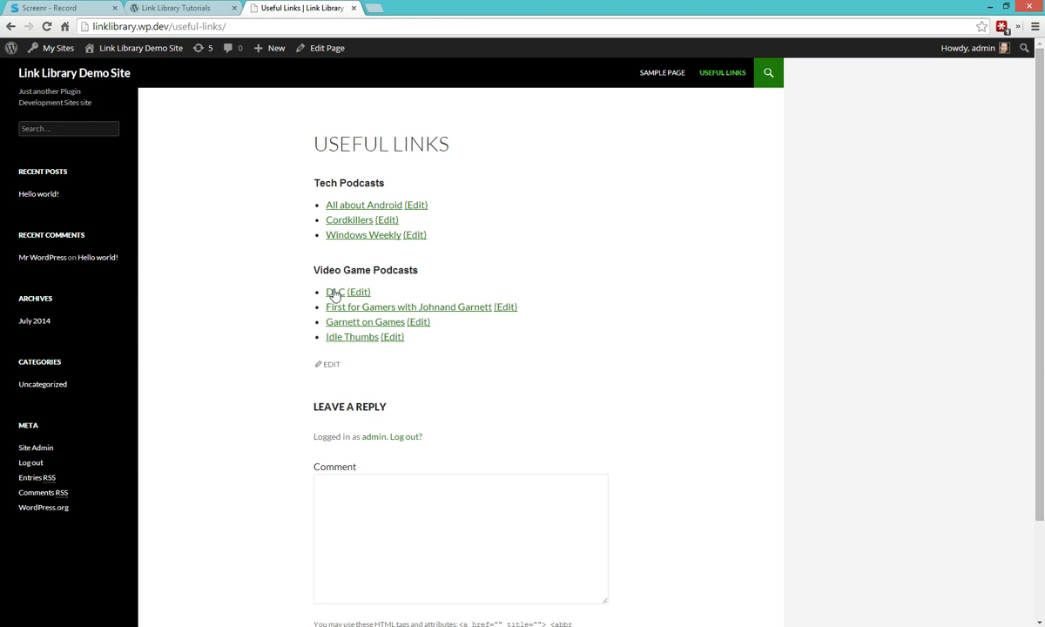
mouse_move(327, 48)
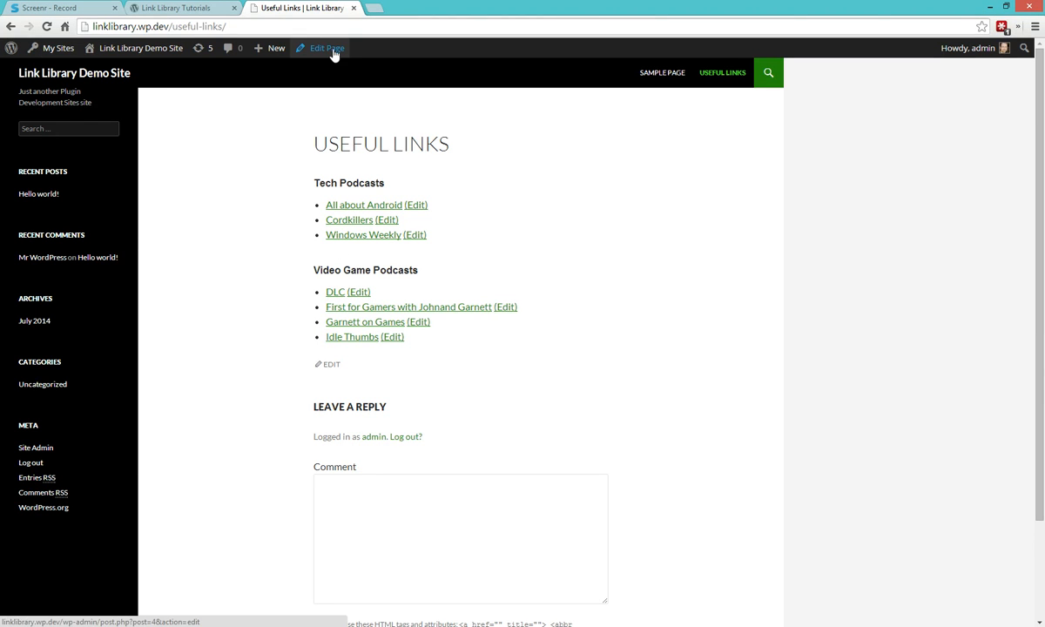
Step: Add [link-library-cats] before [link-library] in Useful Links, update it and view the page
left_click(326, 48)
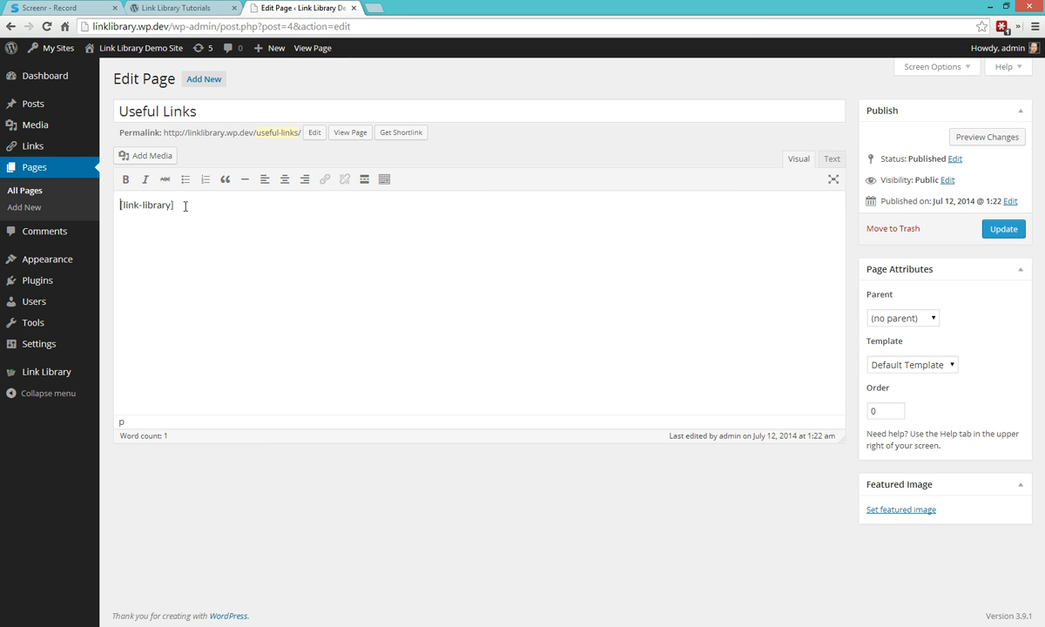
type("[link-library-cats")
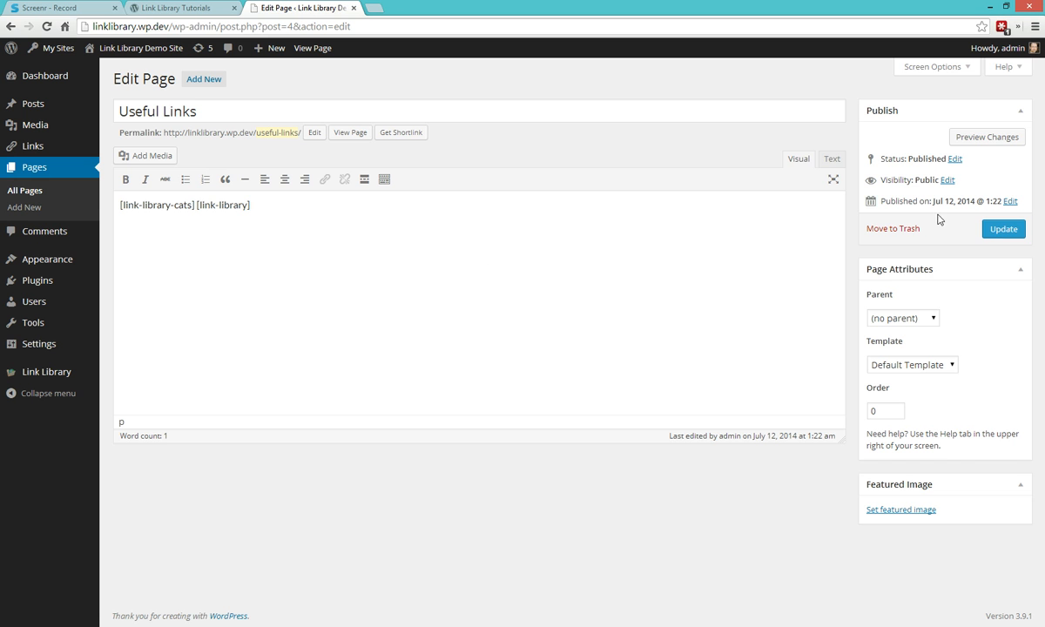
left_click(1003, 228)
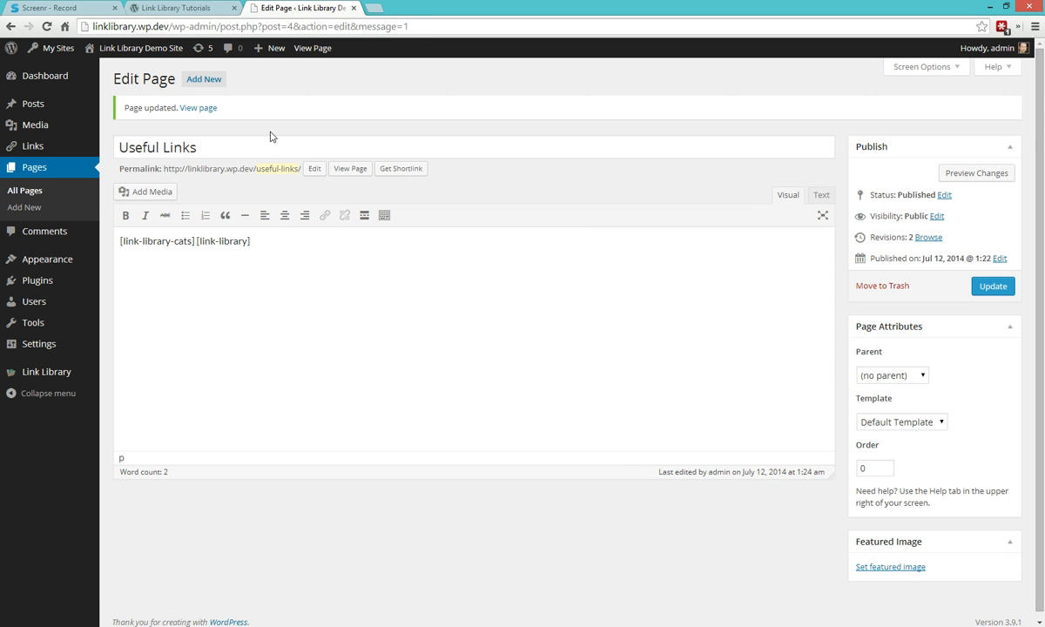
left_click(199, 107)
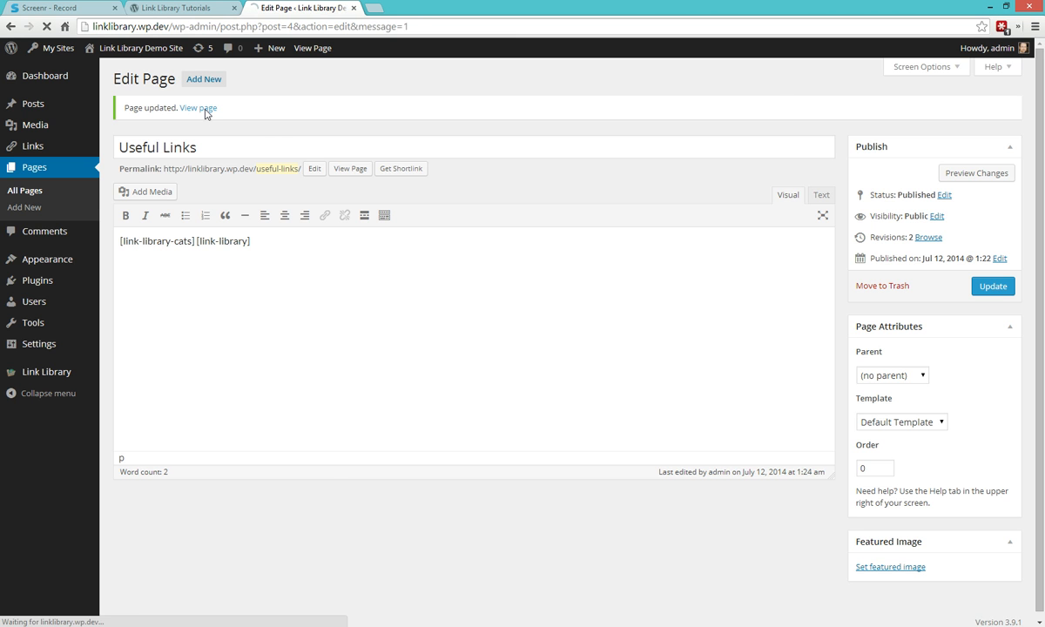
Step: Use the category jump list to reach the Tech Podcasts and Video Game Podcasts sections
left_click(198, 107)
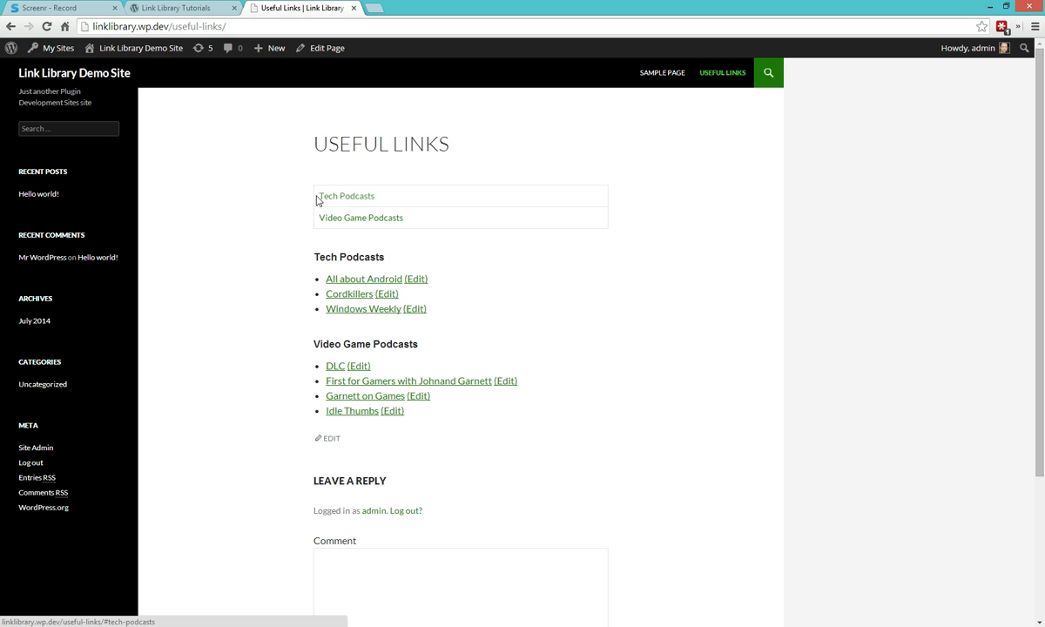
mouse_move(407, 222)
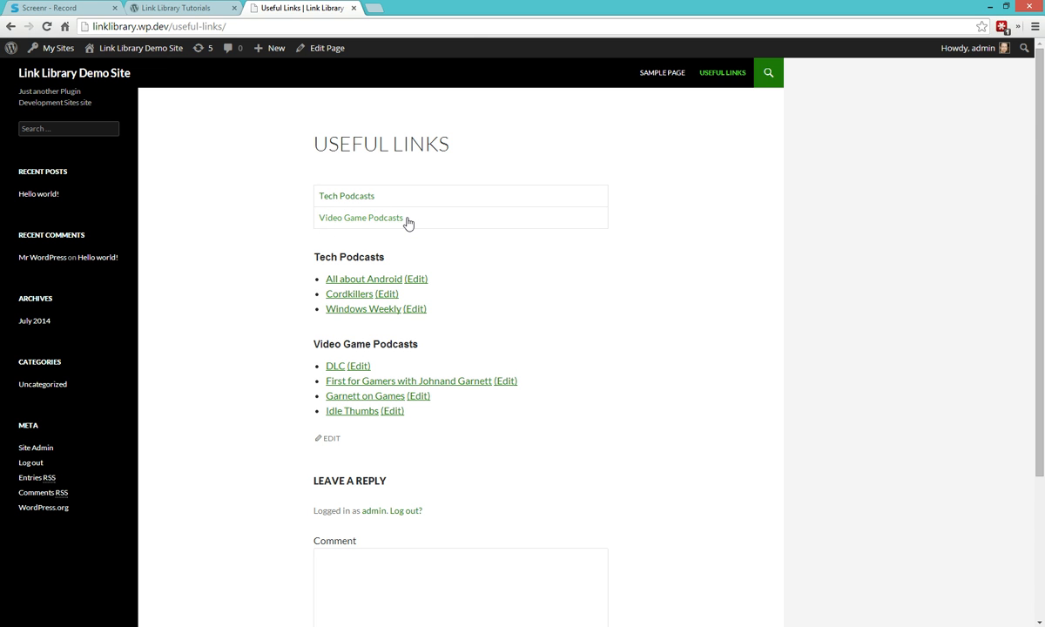
mouse_move(397, 216)
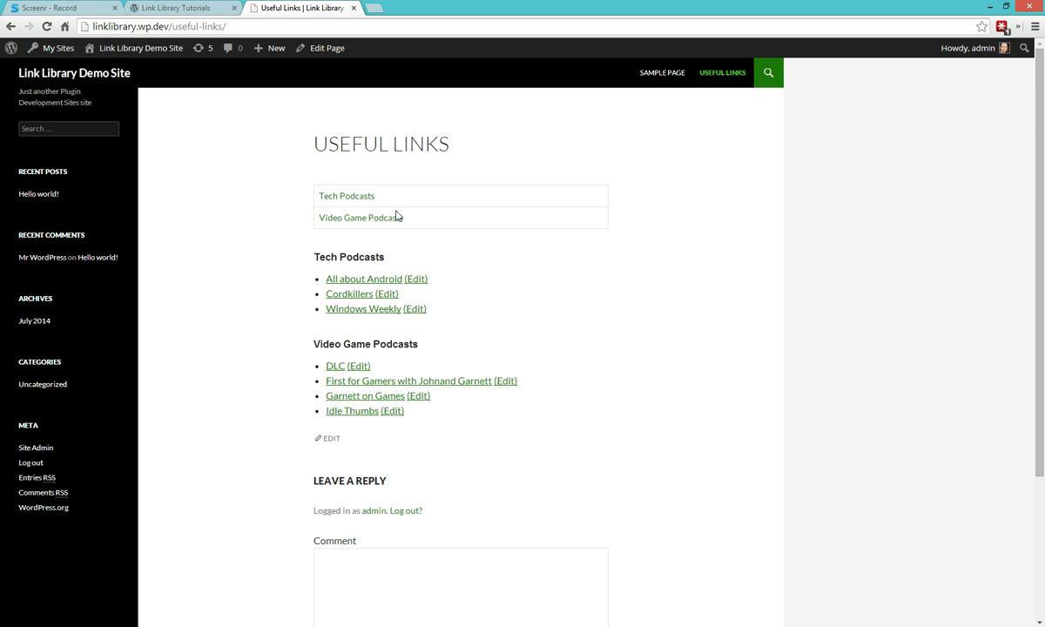
mouse_move(346, 195)
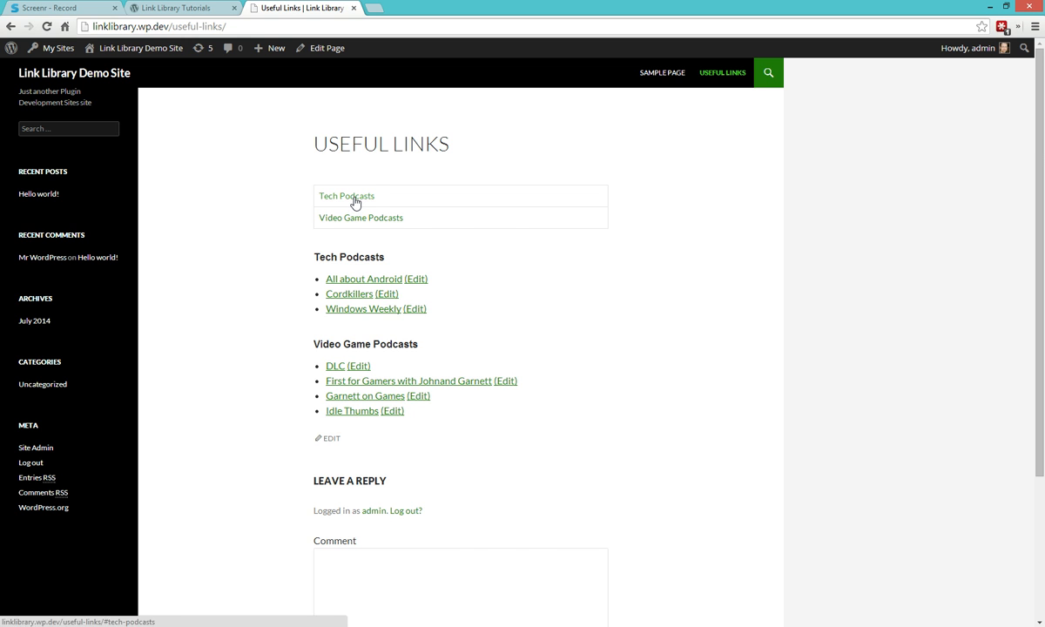
left_click(347, 195)
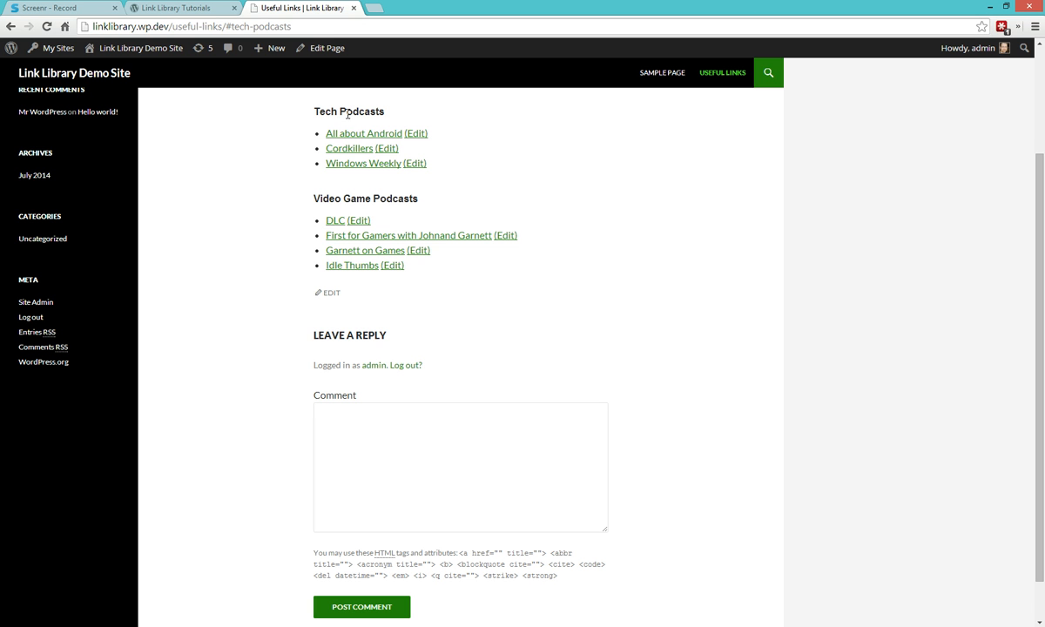
mouse_move(369, 217)
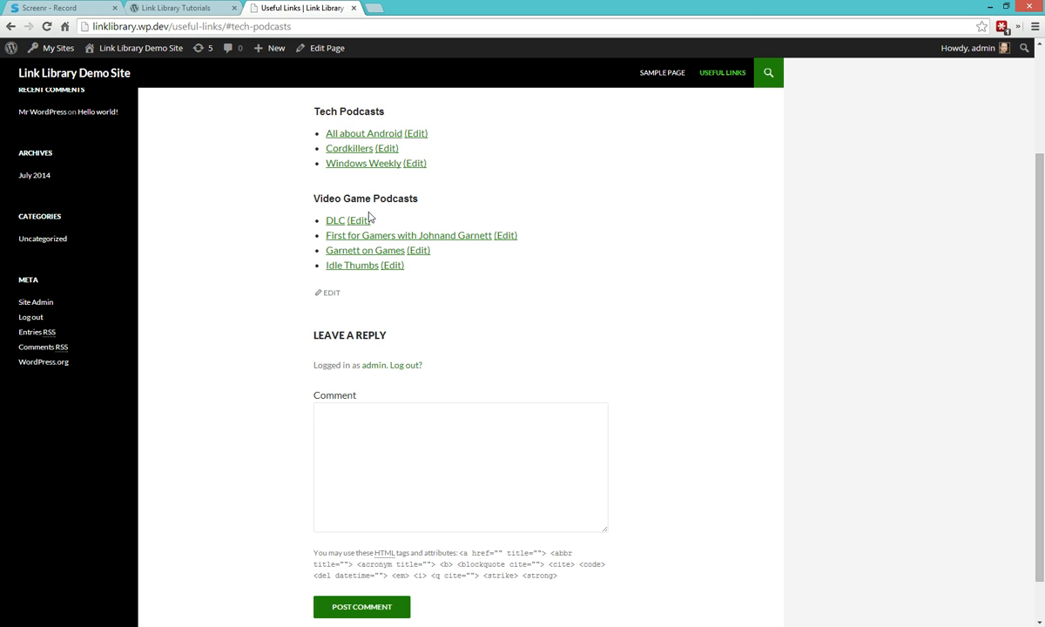
scroll("up", 3)
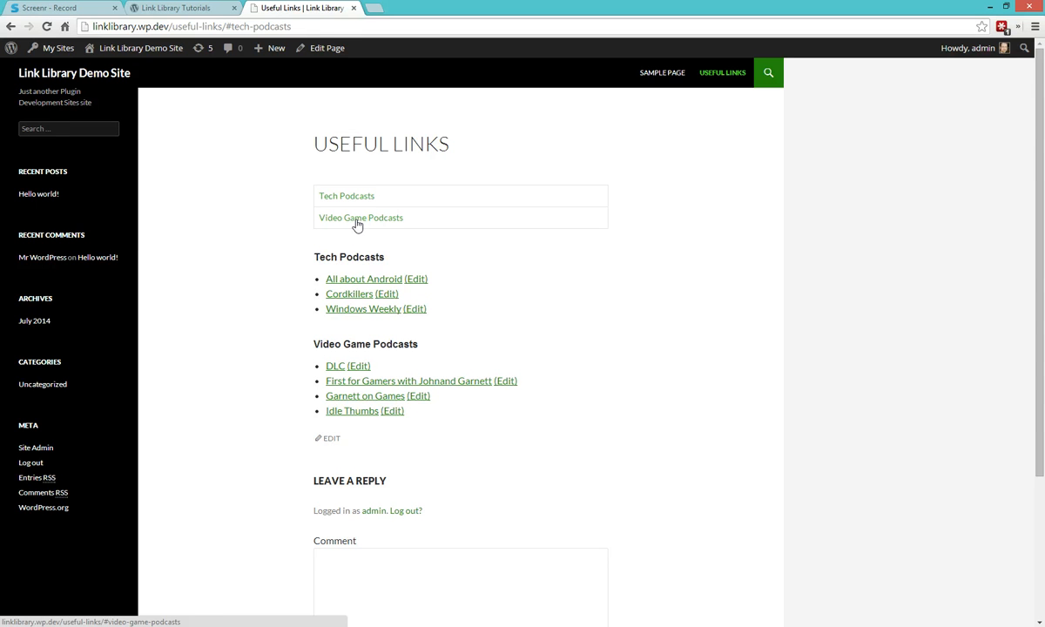
left_click(361, 218)
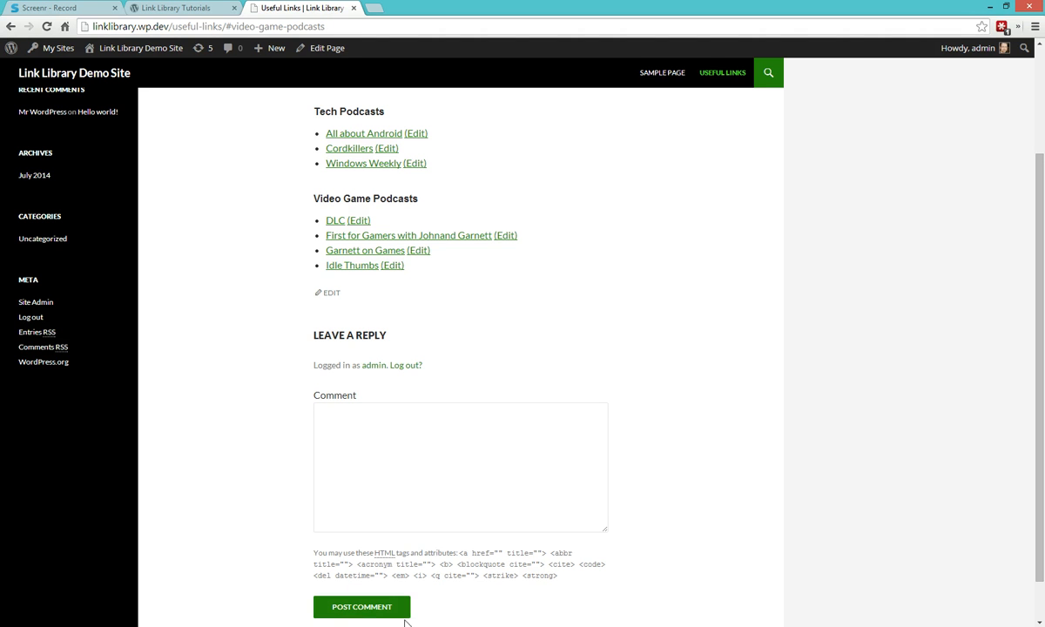
mouse_move(380, 303)
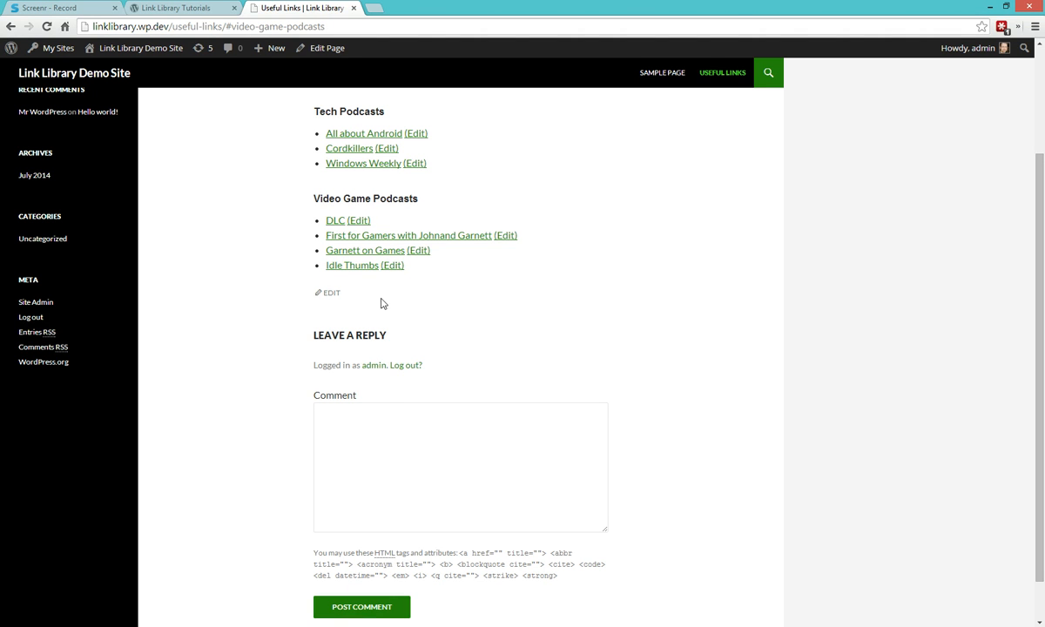
mouse_move(346, 197)
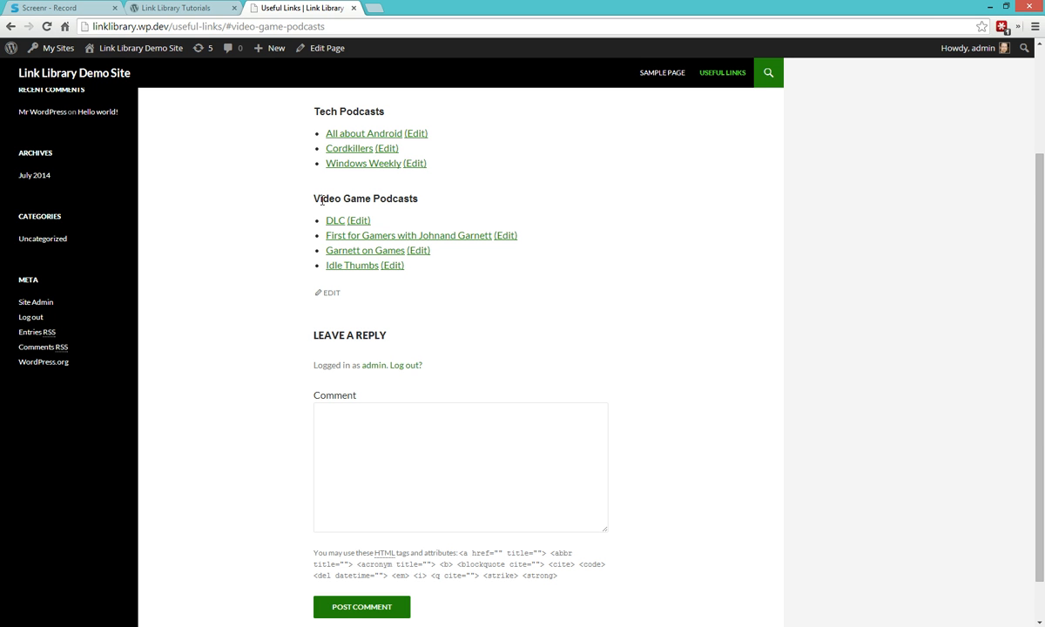
mouse_move(287, 229)
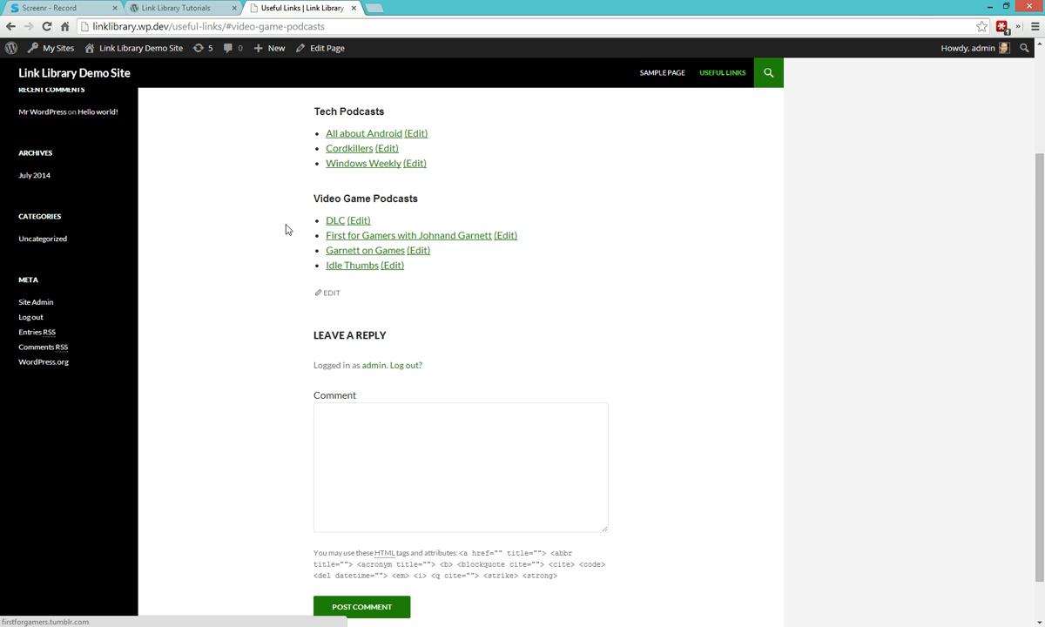
scroll("up", 3)
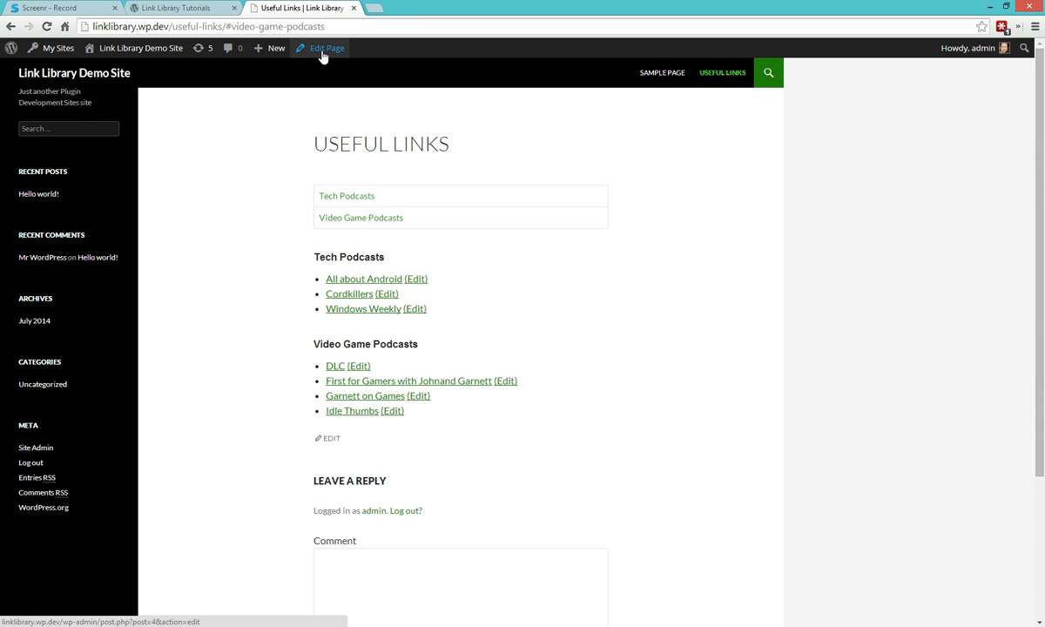
mouse_move(323, 55)
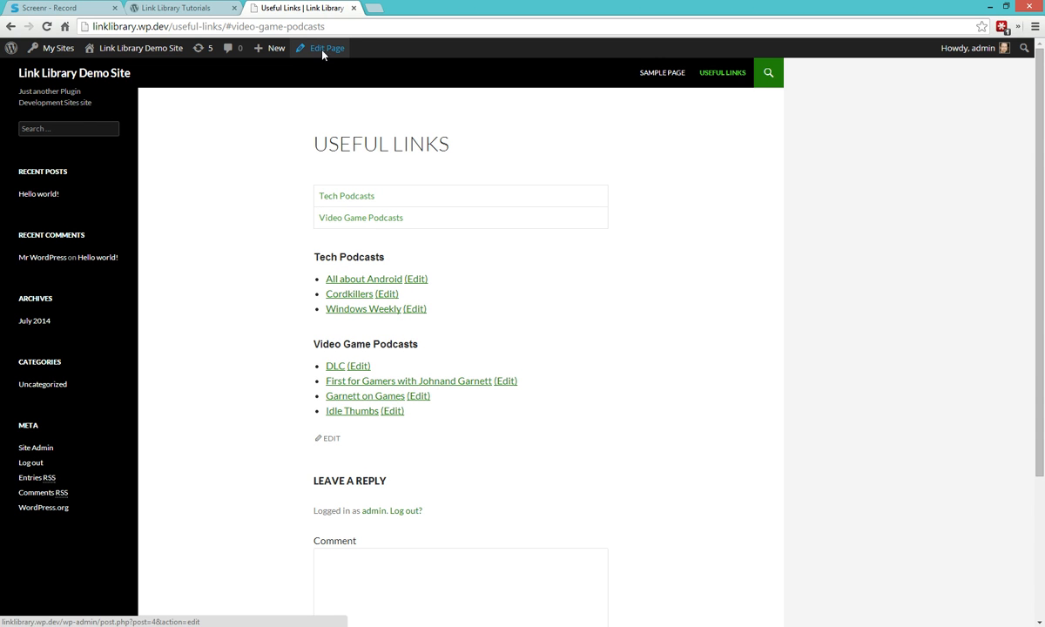
Step: Reopen the Useful Links page in the editor showing both shortcodes
left_click(325, 48)
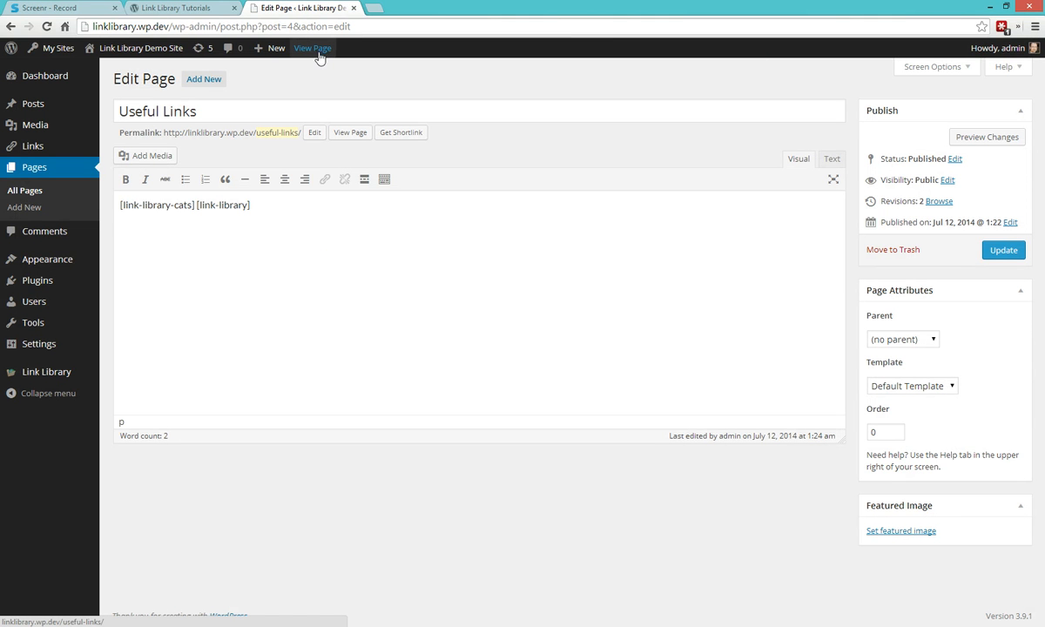
mouse_move(35, 125)
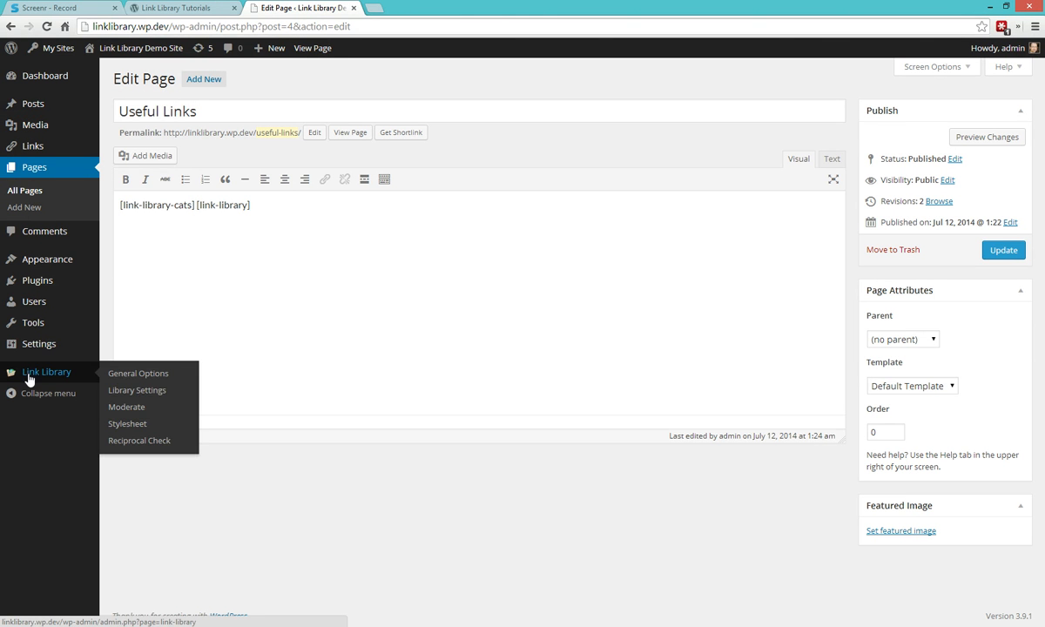
Step: Show Library #1 - Default settings and focus the categories-to-display and categories-to-exclude fields
left_click(136, 390)
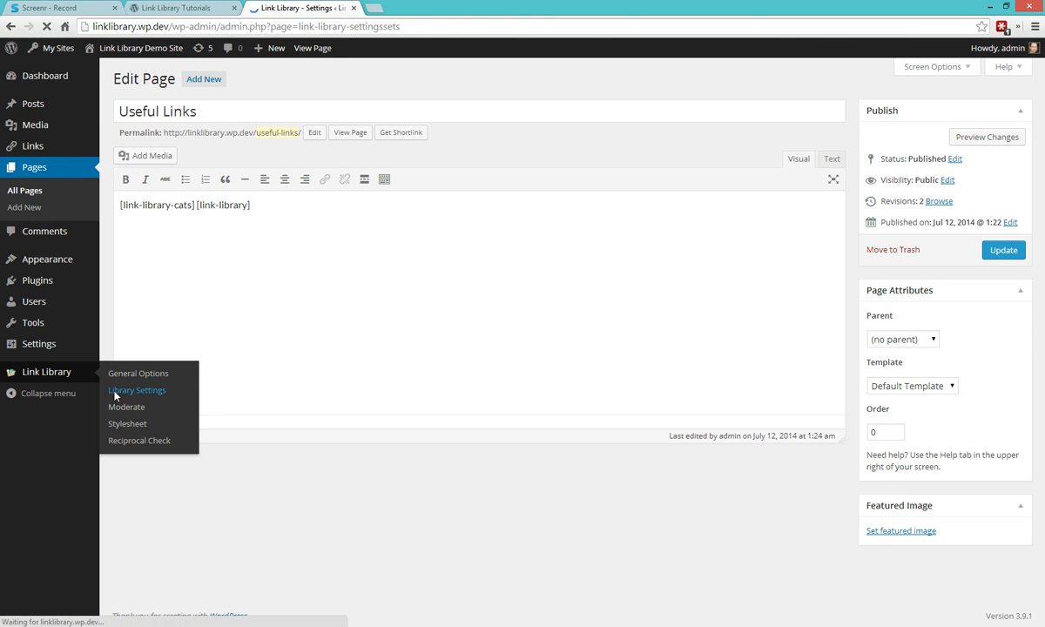
left_click(136, 389)
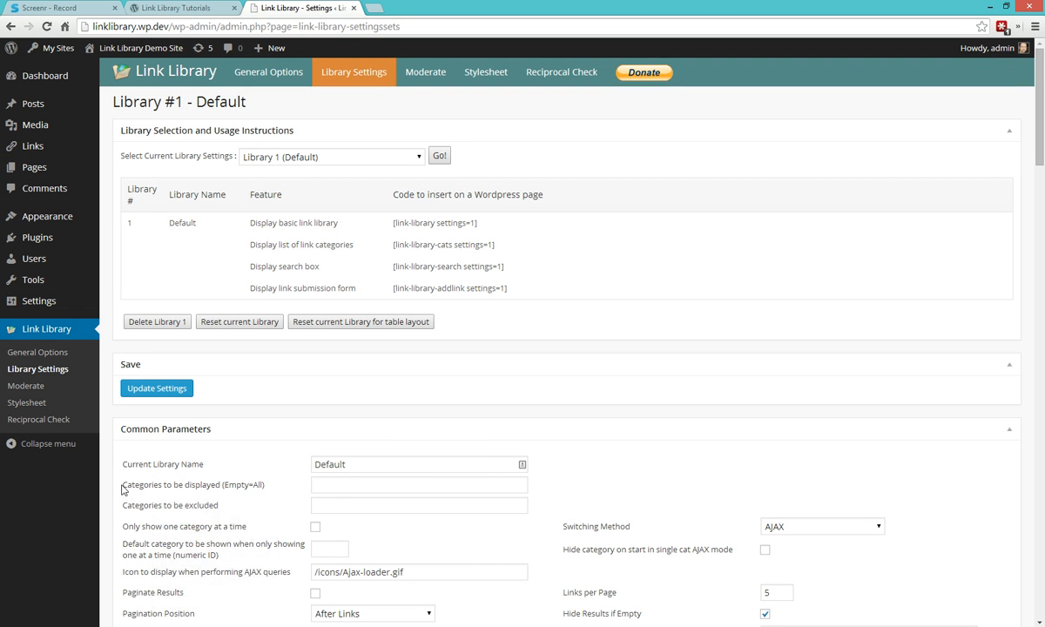
left_click(418, 484)
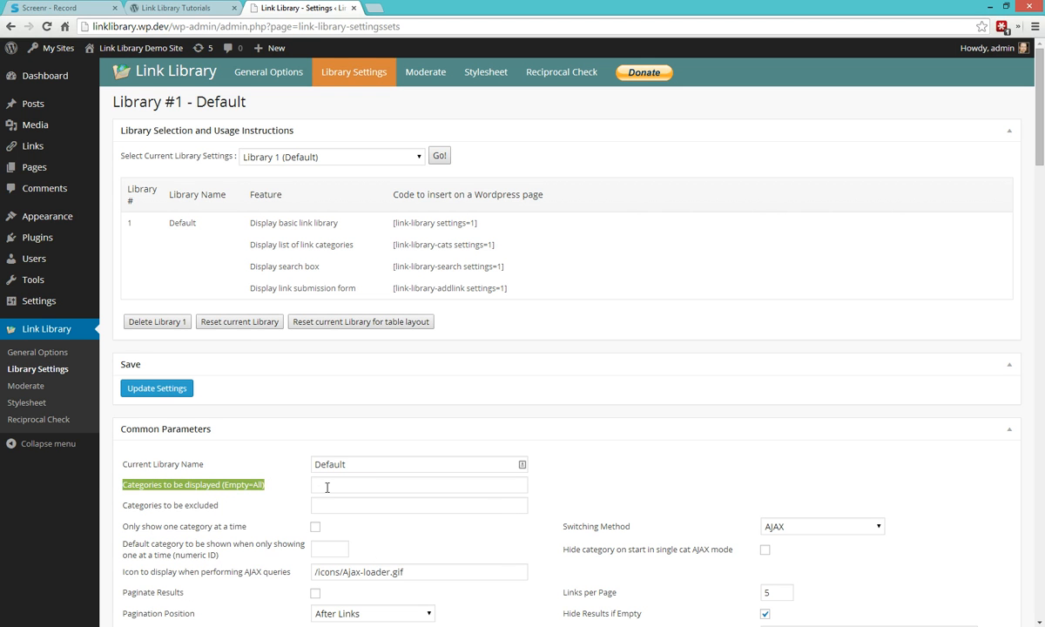
left_click(418, 484)
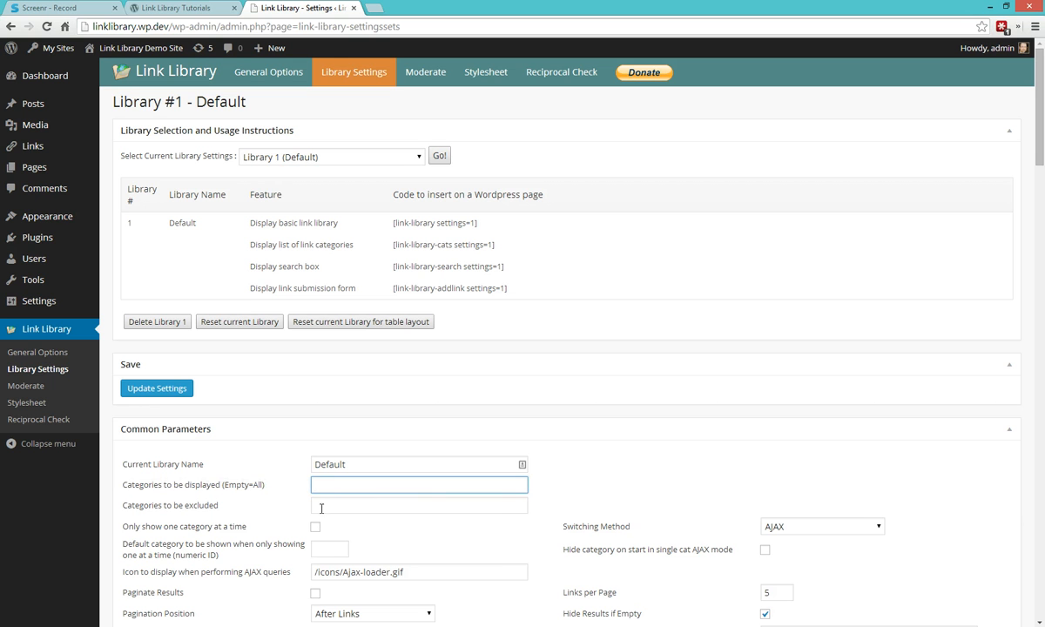
left_click(418, 505)
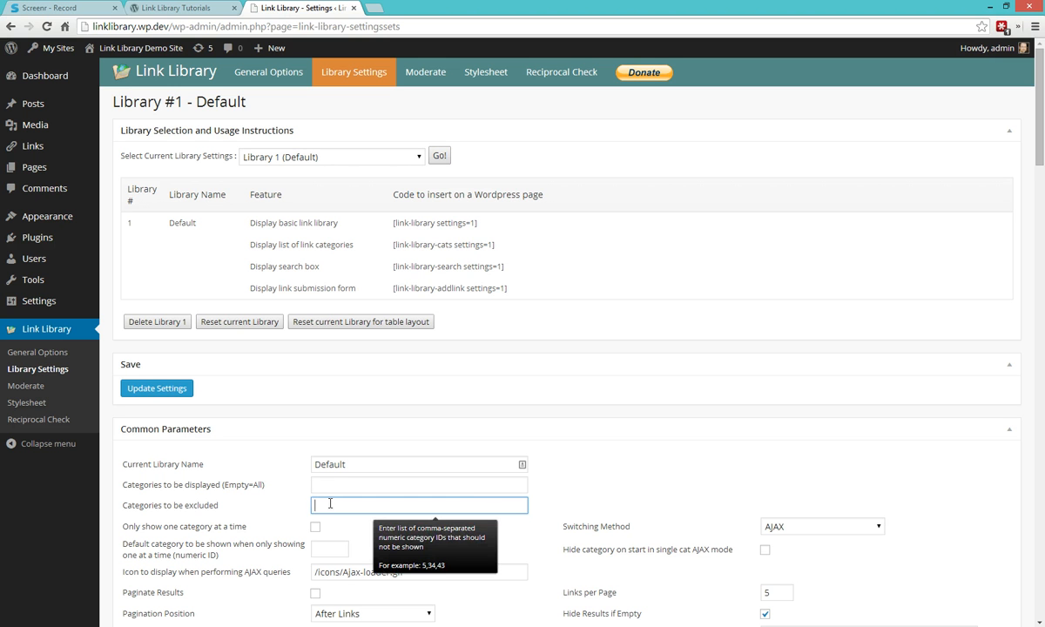
mouse_move(305, 502)
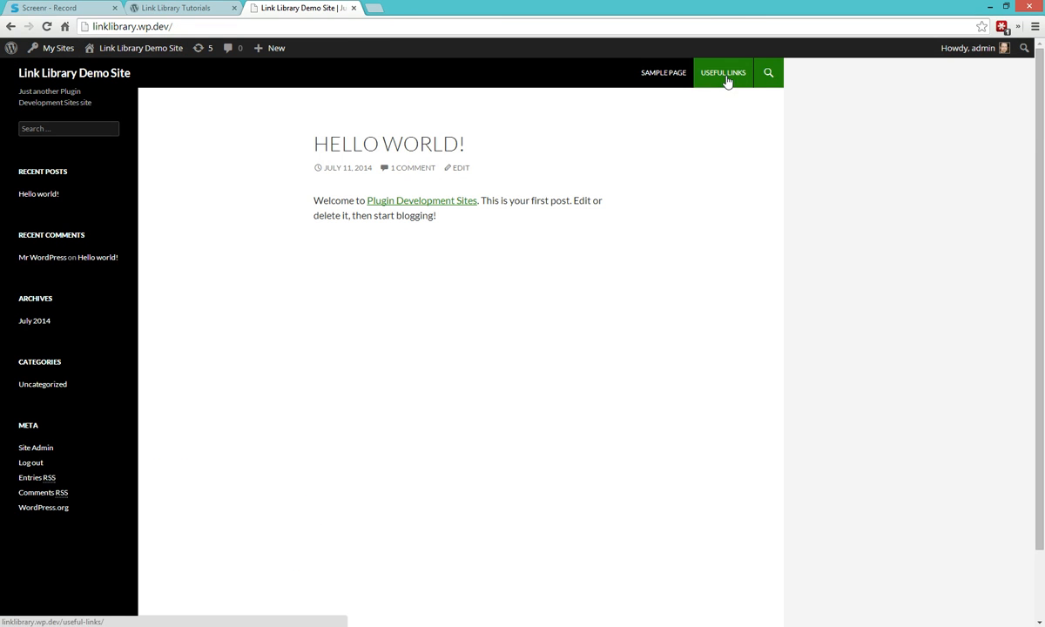
Step: View the live Useful Links page from the site's top navigation
left_click(723, 72)
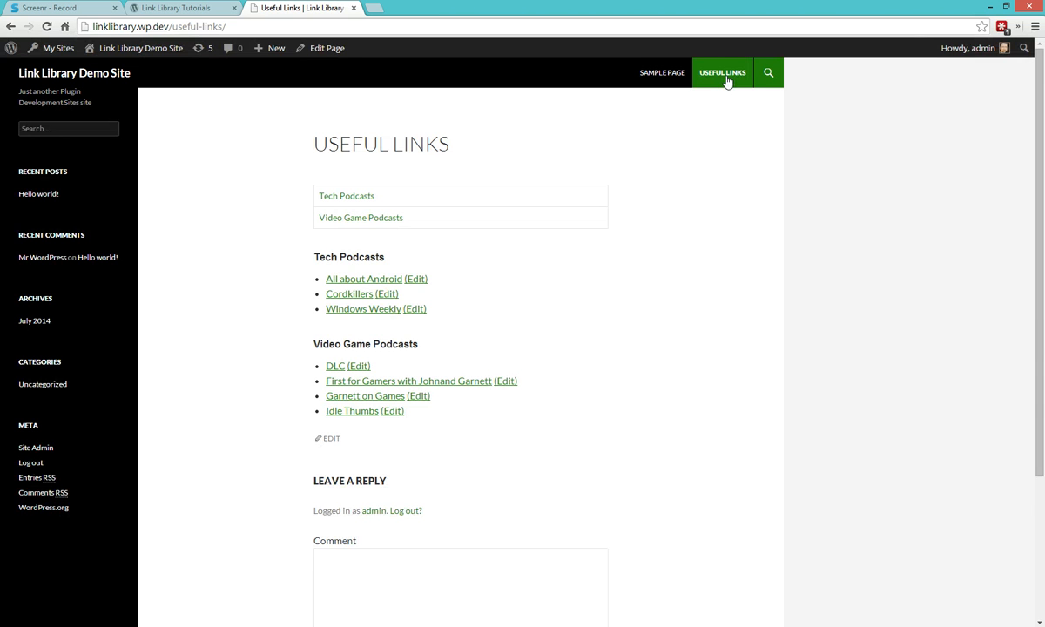